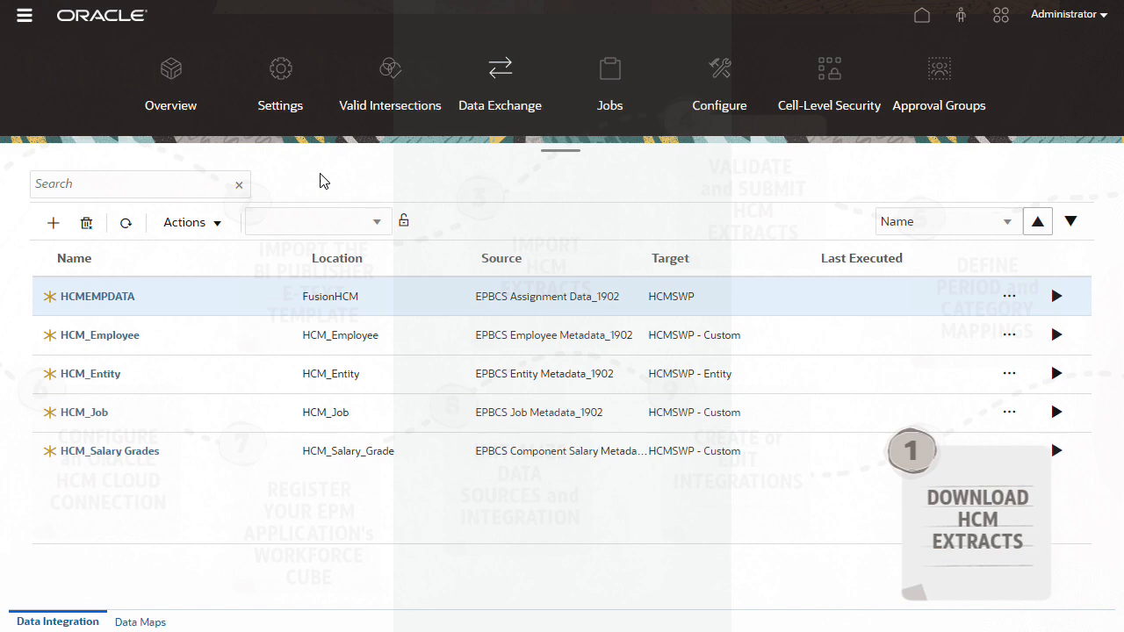
From Actions > Applications, download EPBCS HCM Extract.zip and save it into the HCMExtract folder.
{"action": "left_click", "coordinate": [184, 221]}
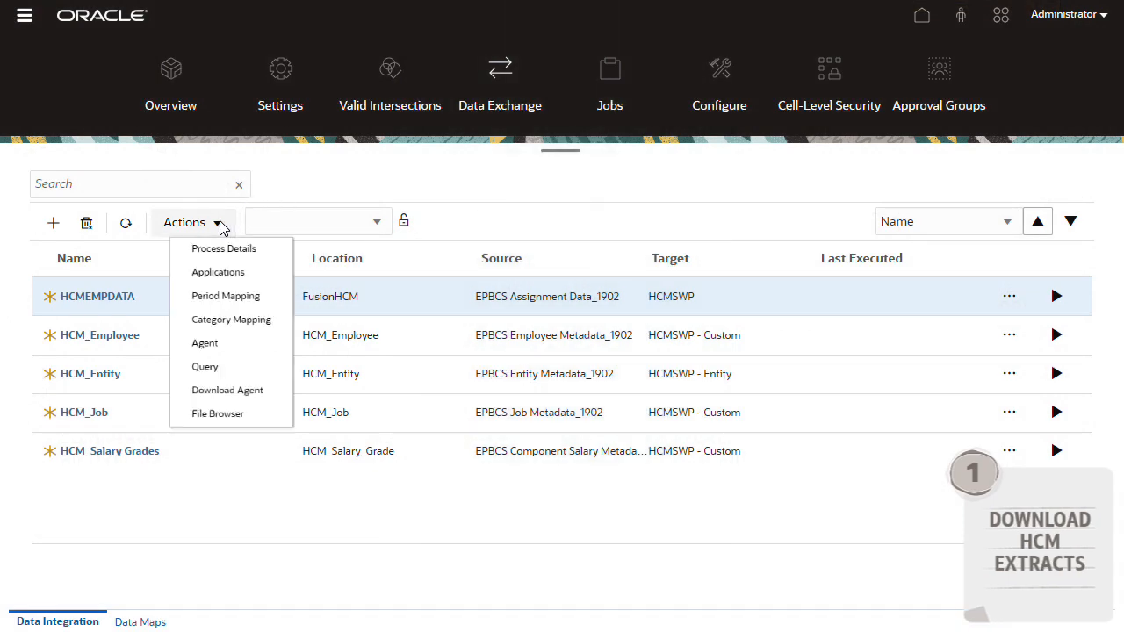
{"action": "left_click", "coordinate": [218, 270]}
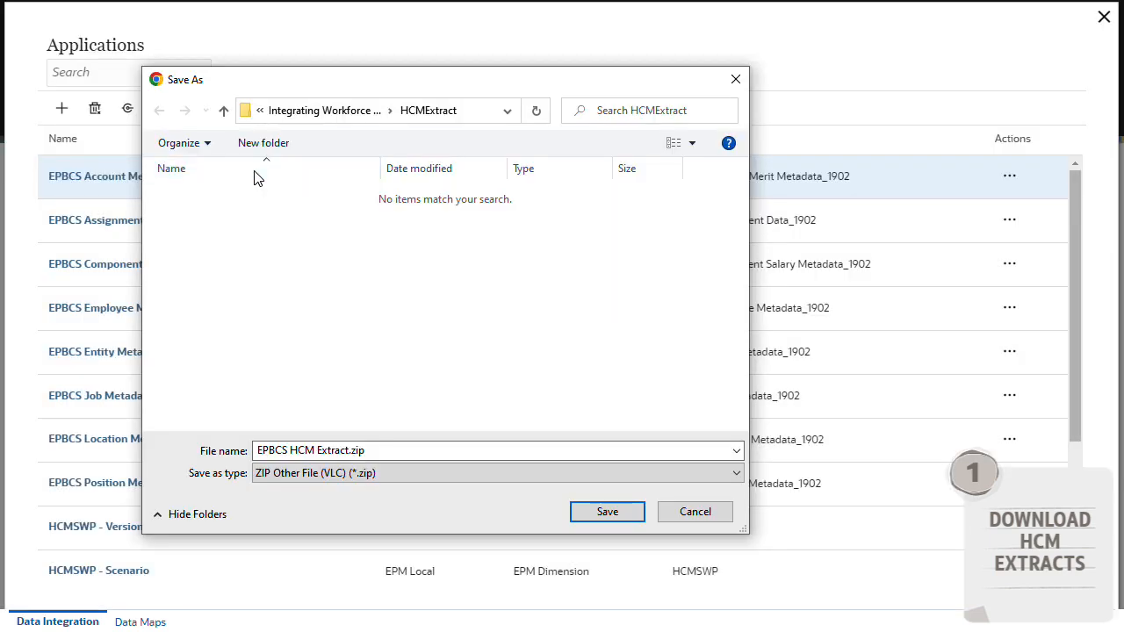
{"action": "left_click", "coordinate": [608, 511]}
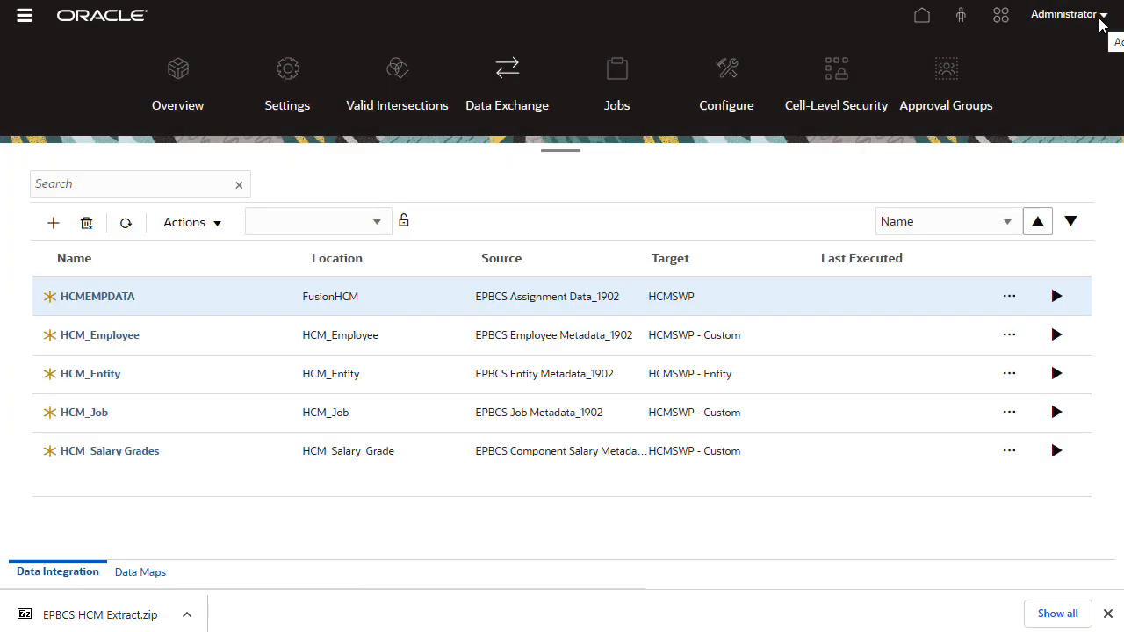
{"action": "mouse_move", "coordinate": [250, 611]}
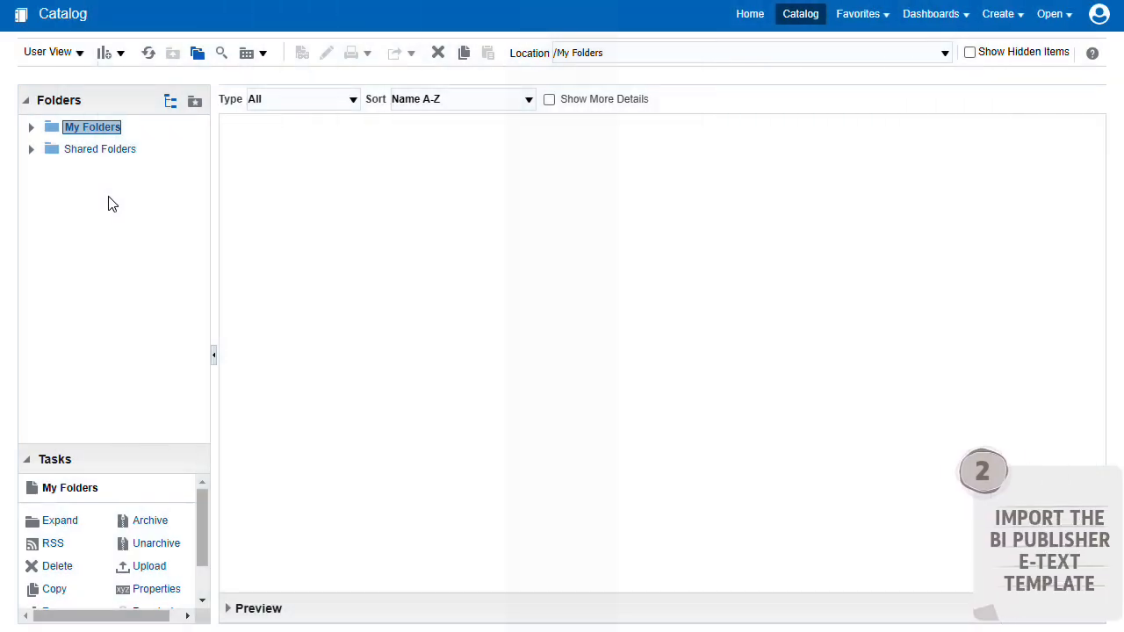
Upload EPBCS Assignment_2002.xdoz into Shared Folders/Custom in the BI Publisher catalog.
{"action": "left_click", "coordinate": [32, 148]}
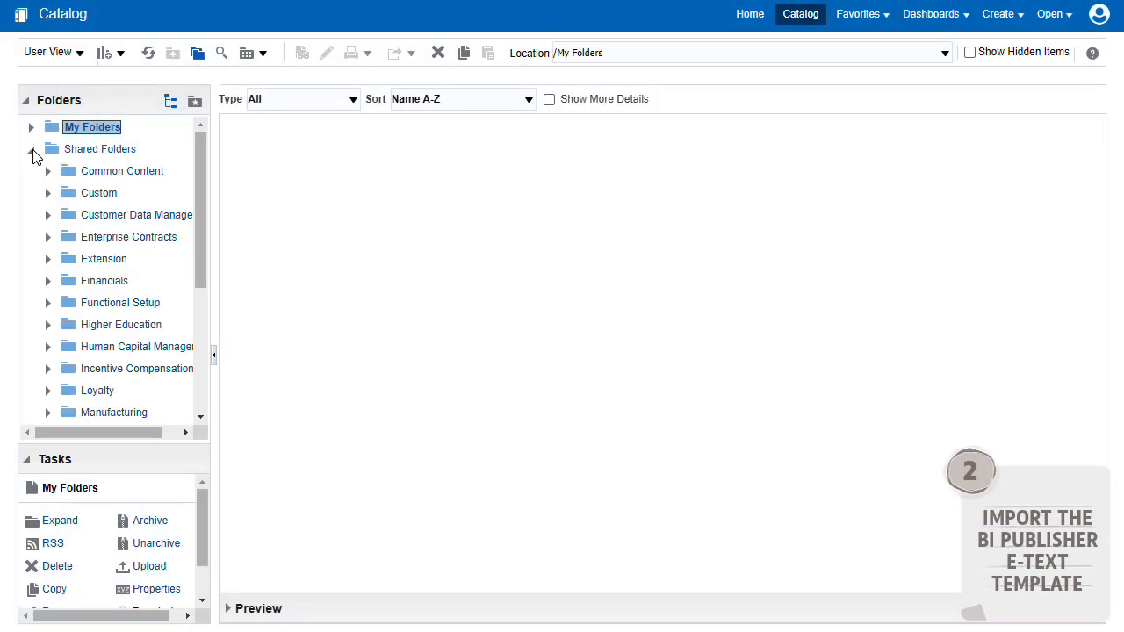
{"action": "left_click", "coordinate": [102, 192]}
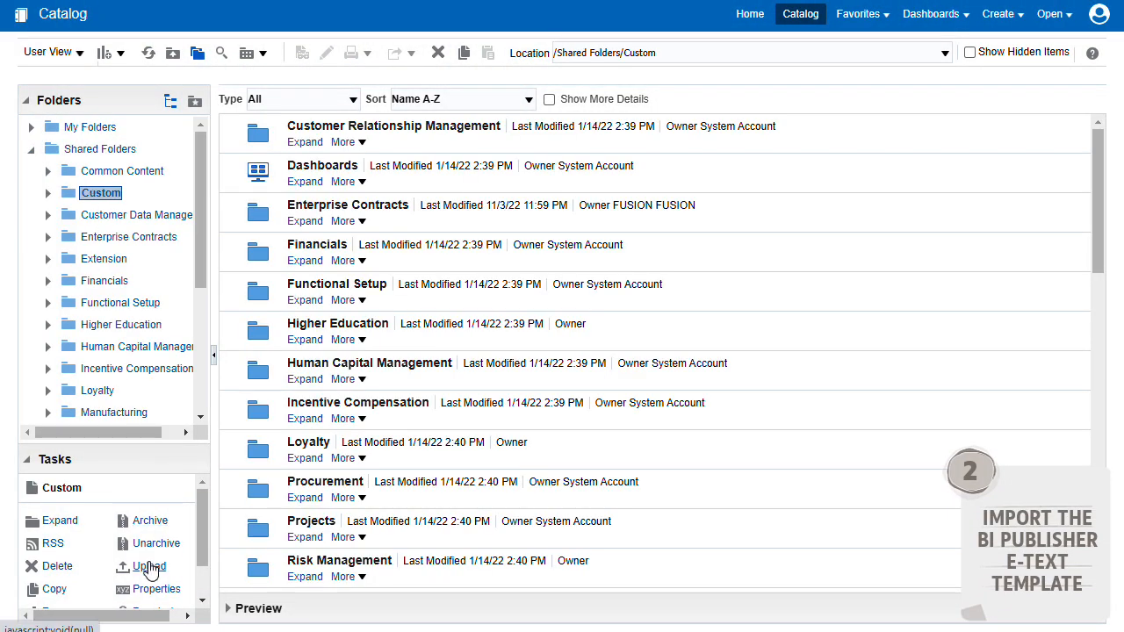
{"action": "left_click", "coordinate": [148, 565]}
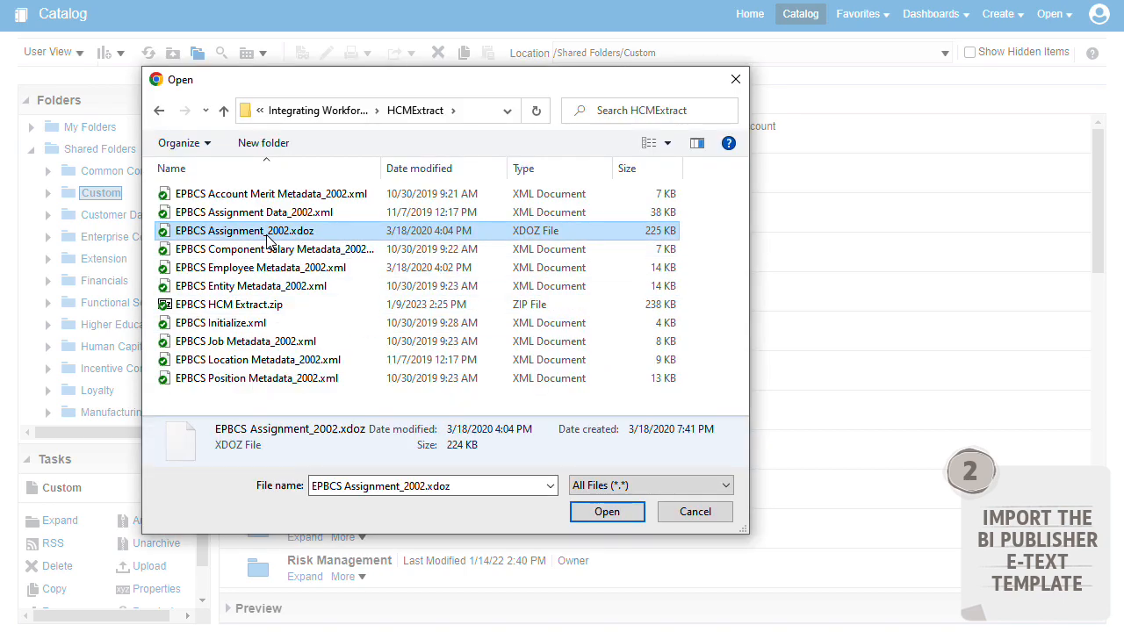
{"action": "left_click", "coordinate": [608, 511]}
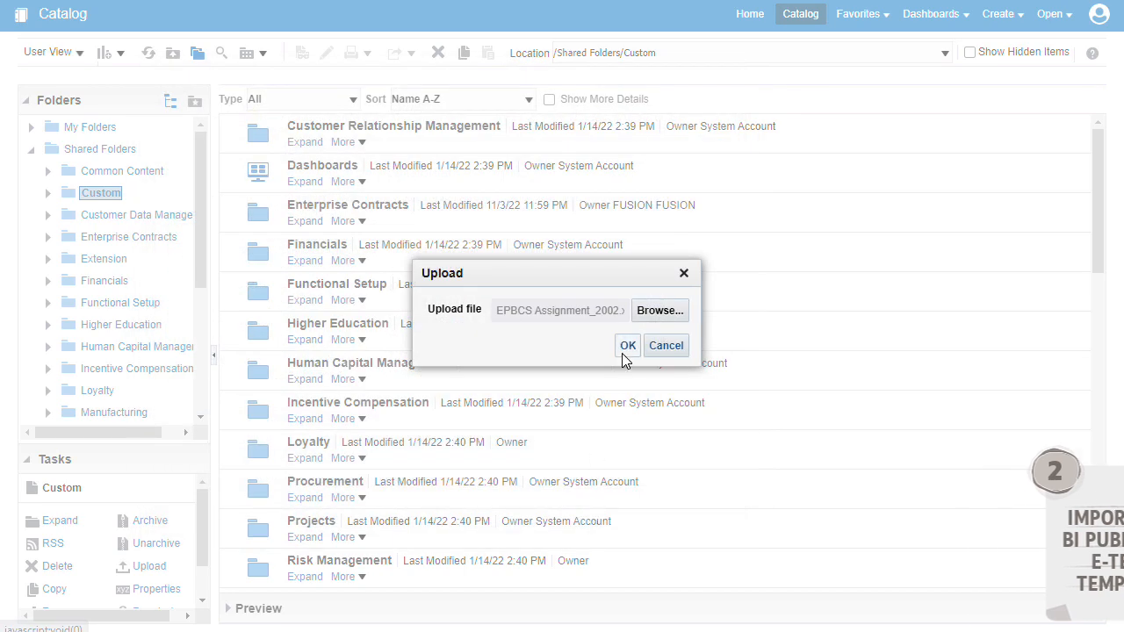
{"action": "left_click", "coordinate": [629, 344]}
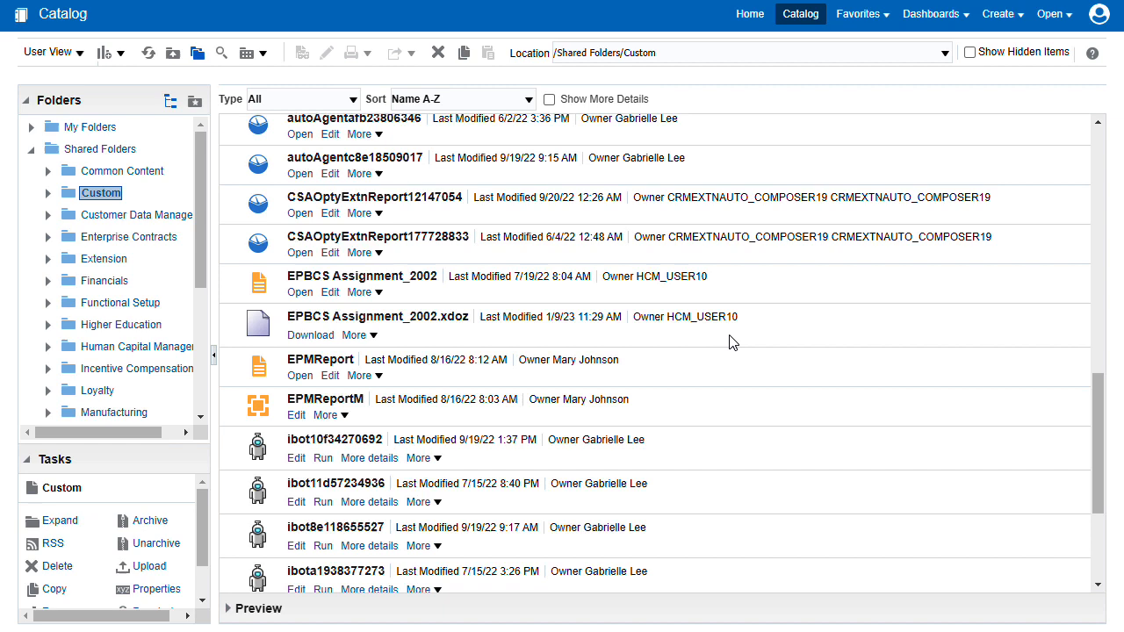
{"action": "left_click", "coordinate": [378, 316]}
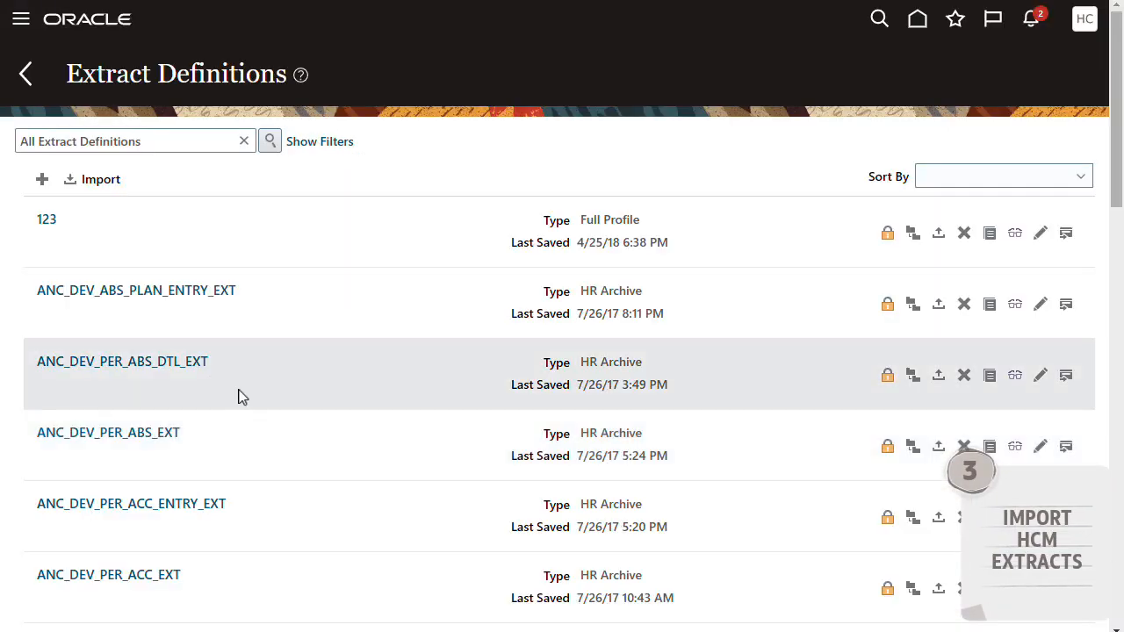
Import the EPBCS Assignment Data_2002.xml extract definition and confirm the import.
{"action": "left_click", "coordinate": [100, 179]}
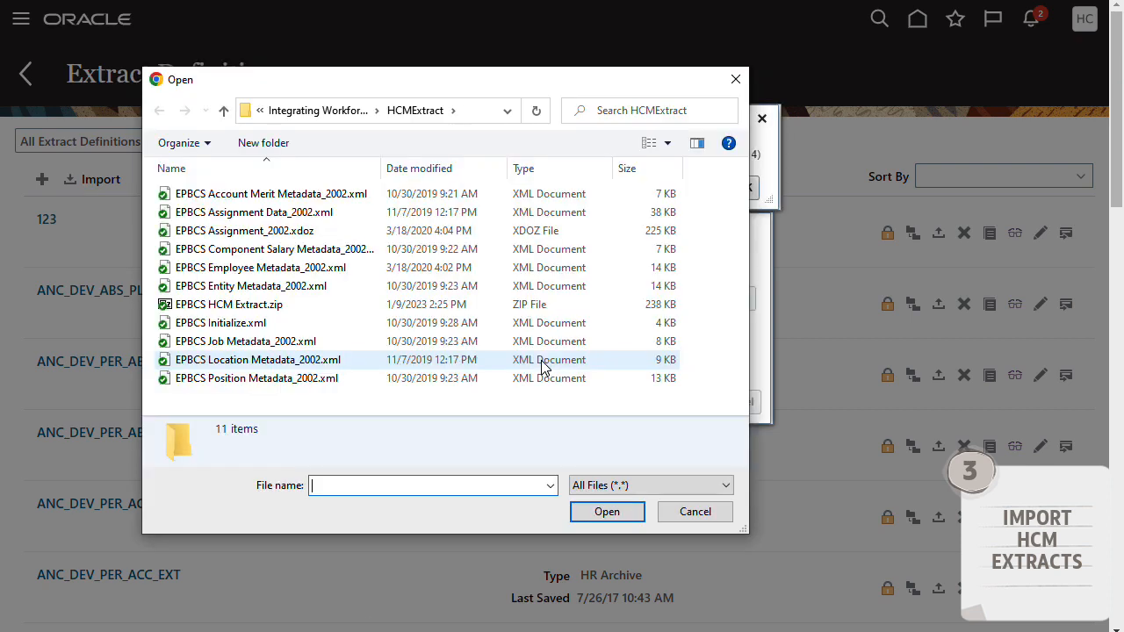
{"action": "left_click", "coordinate": [253, 211]}
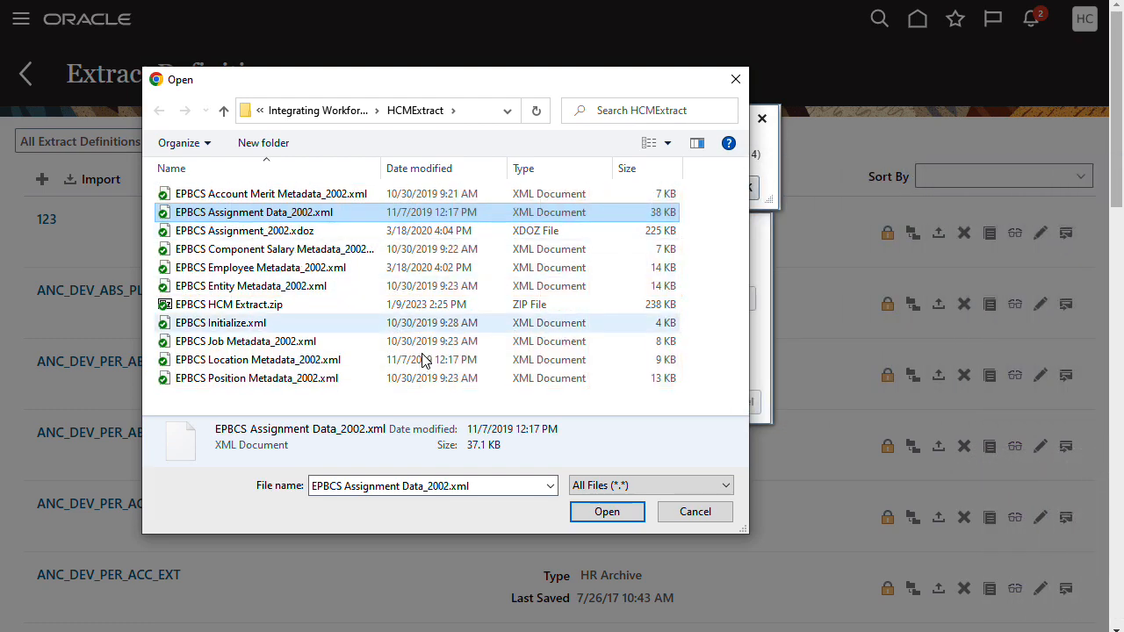
{"action": "left_click", "coordinate": [606, 511]}
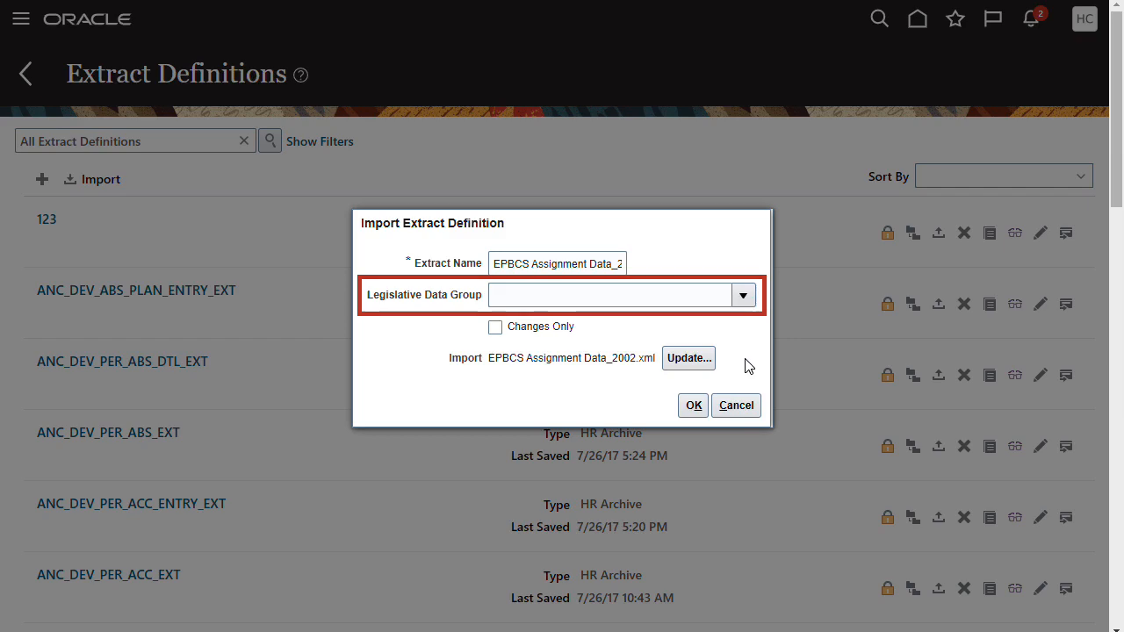
{"action": "left_click", "coordinate": [692, 403]}
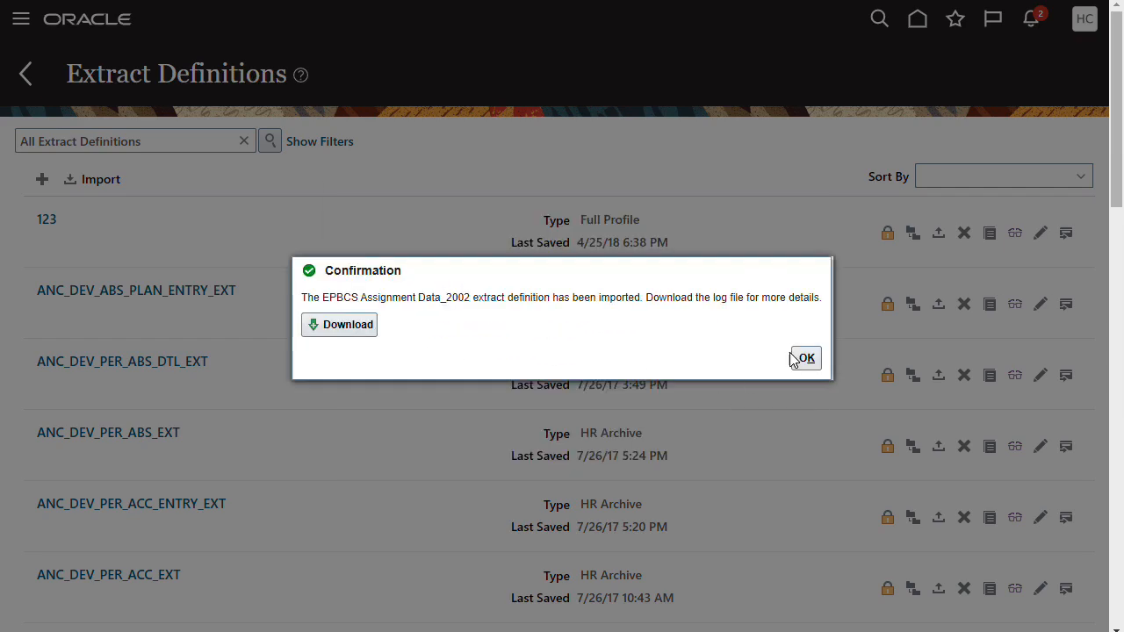
{"action": "left_click", "coordinate": [804, 358]}
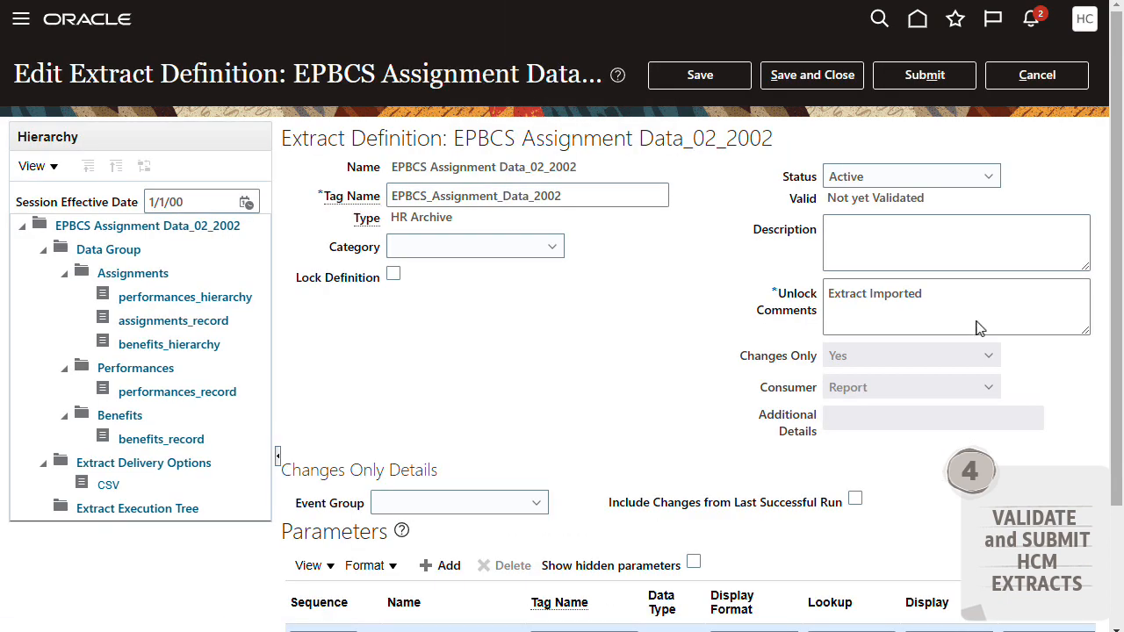
Validate the extract from its Execution Tree and submit the validated definition.
{"action": "left_click", "coordinate": [137, 509]}
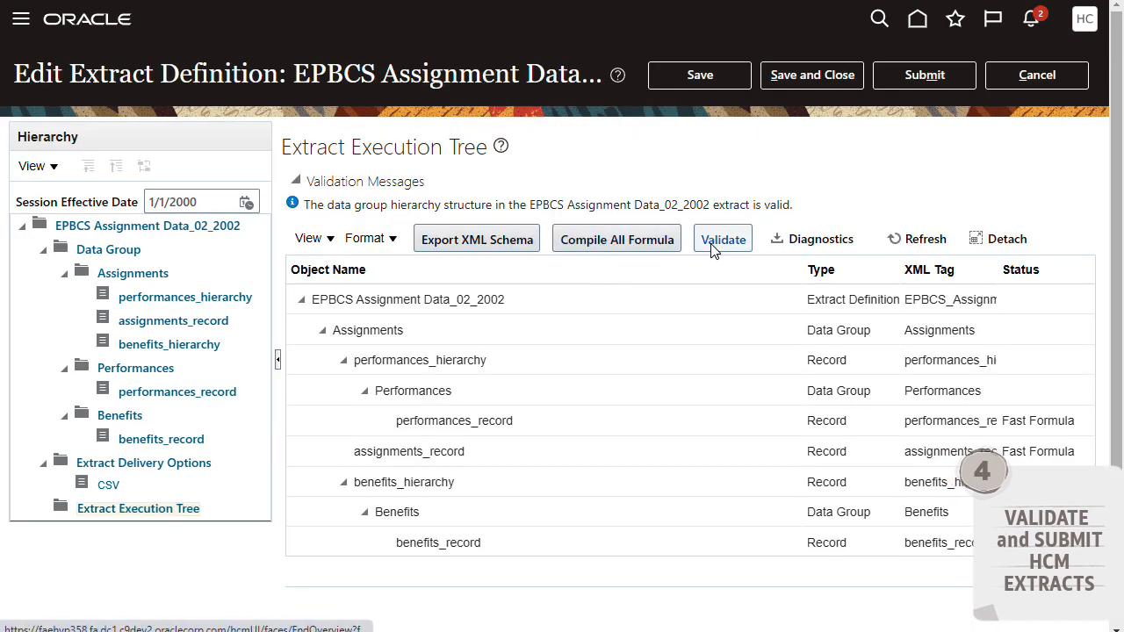
{"action": "left_click", "coordinate": [723, 239]}
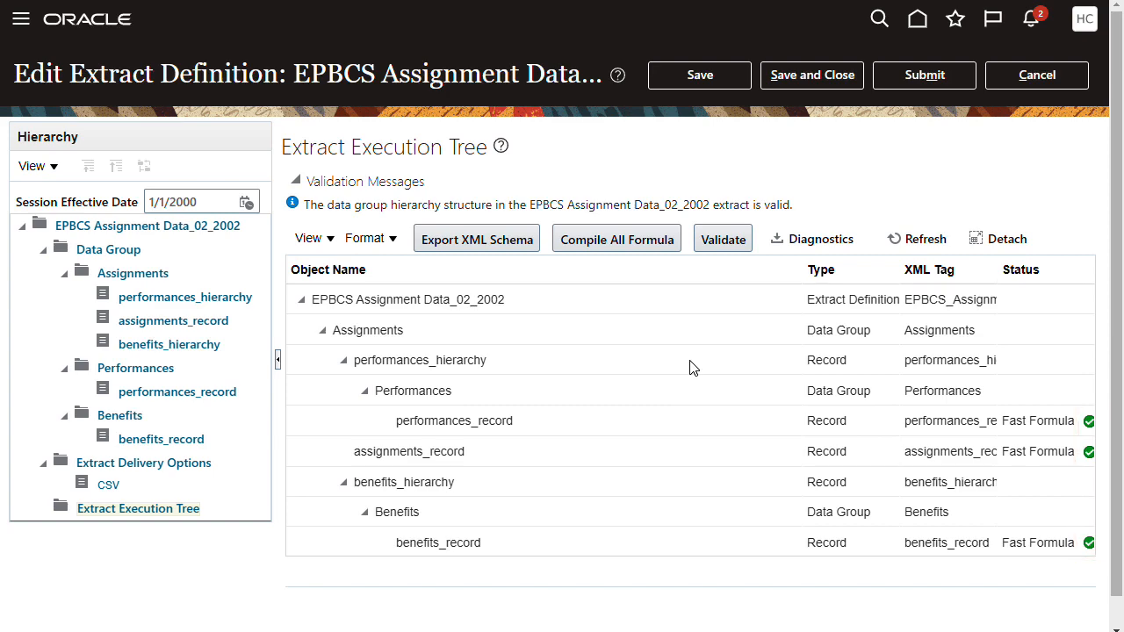
{"action": "left_click", "coordinate": [923, 74]}
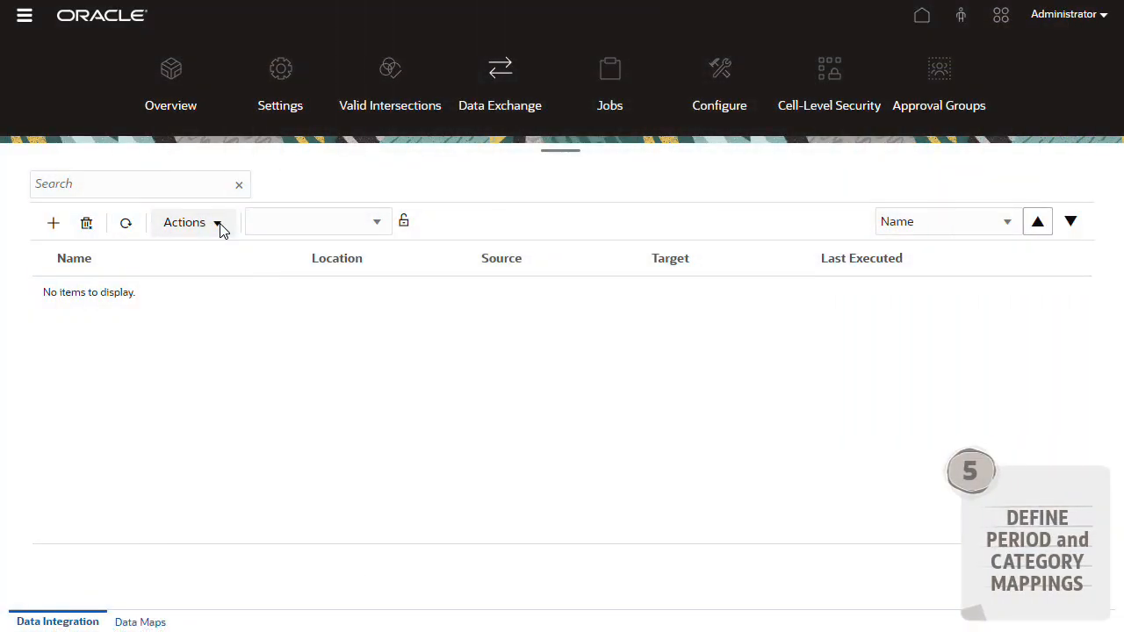
Add an Oracle HCM Cloud connection named HCM Cloud, test it successfully, and save it.
{"action": "left_click", "coordinate": [185, 221]}
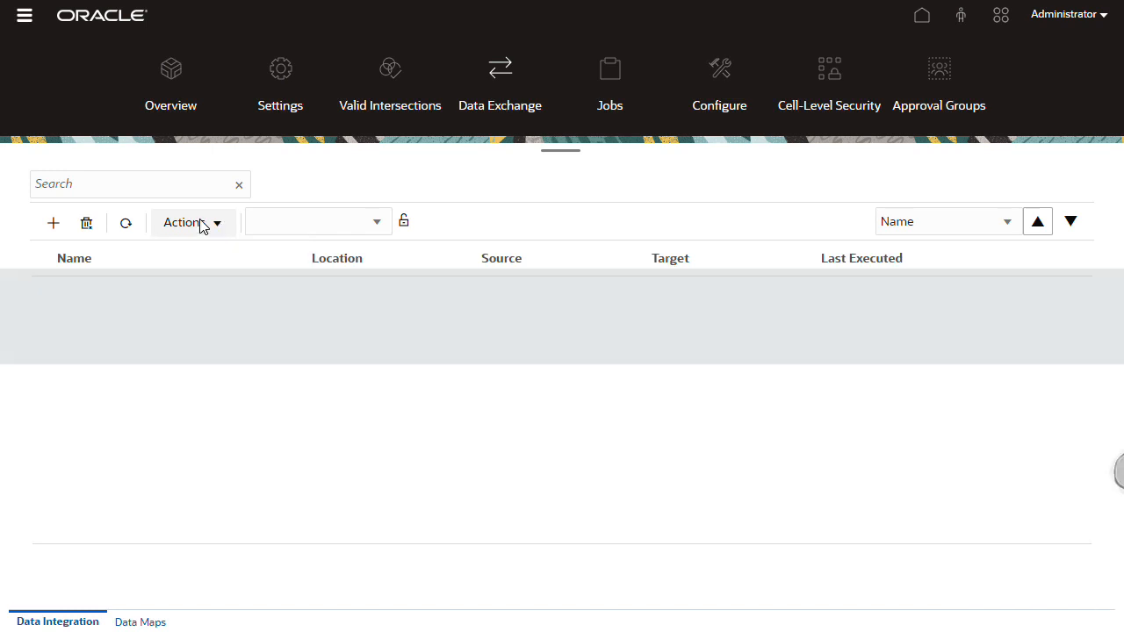
{"action": "left_click", "coordinate": [186, 221]}
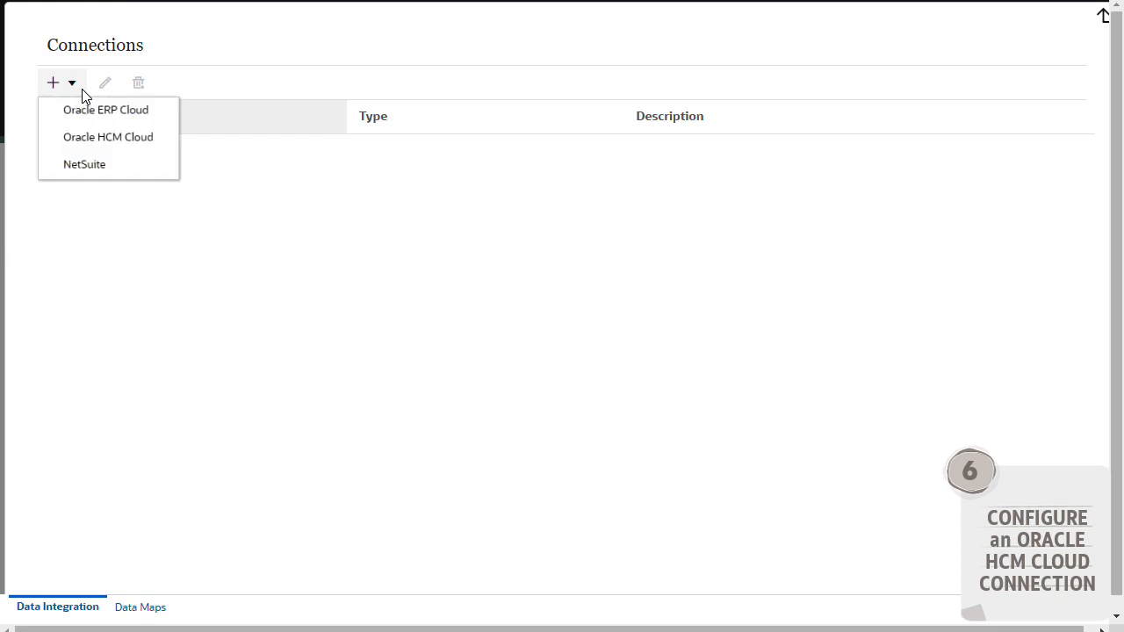
{"action": "left_click", "coordinate": [108, 137]}
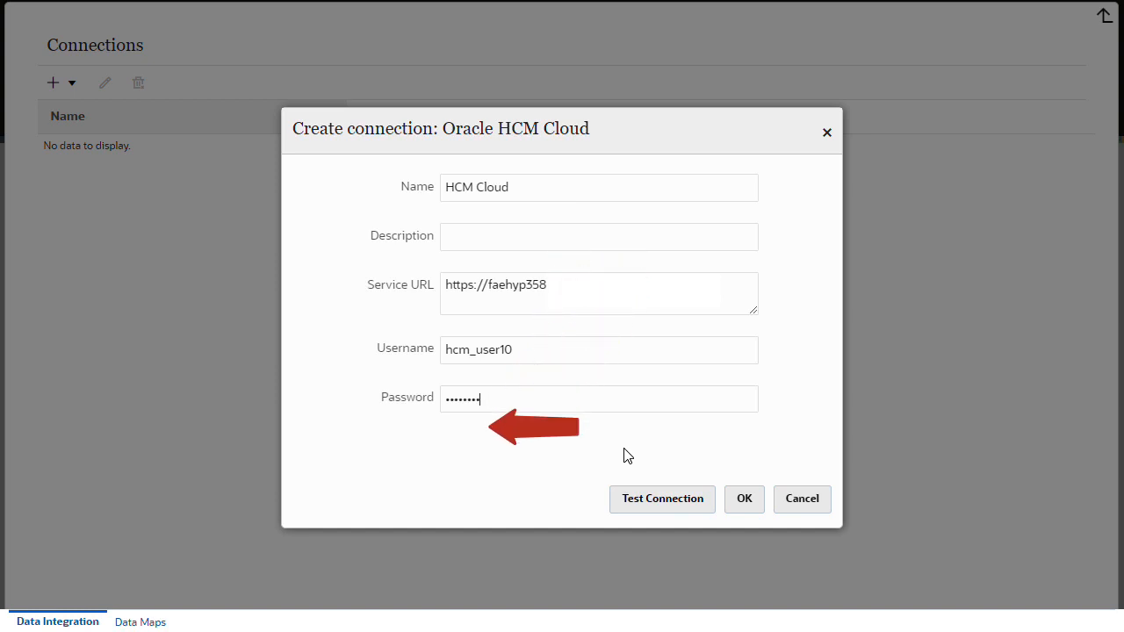
{"action": "left_click", "coordinate": [662, 499]}
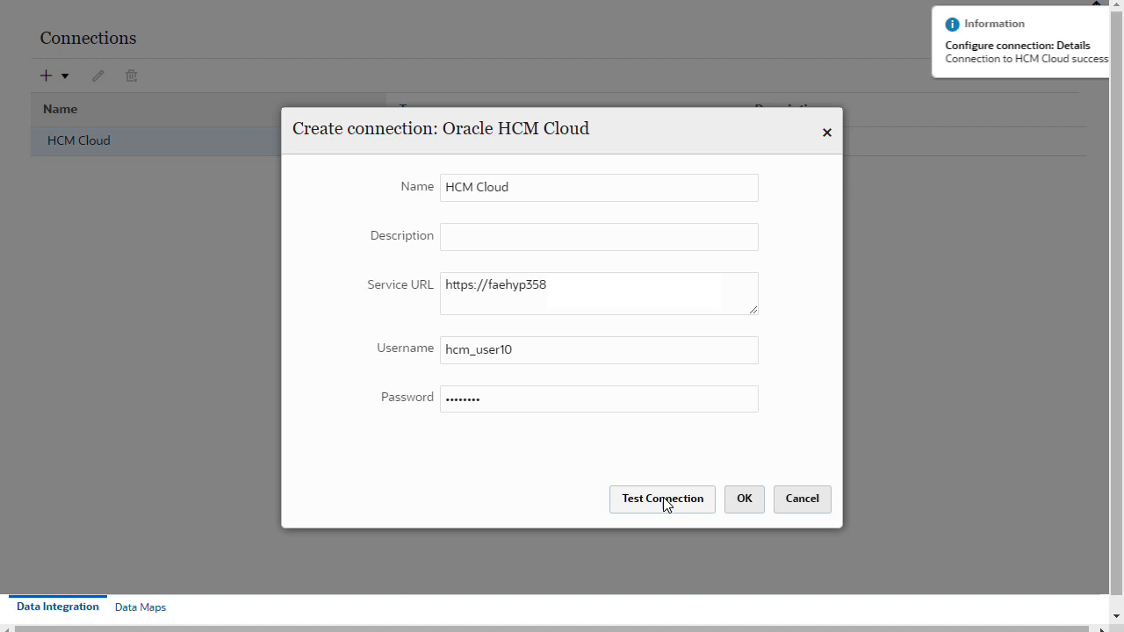
{"action": "left_click", "coordinate": [744, 499]}
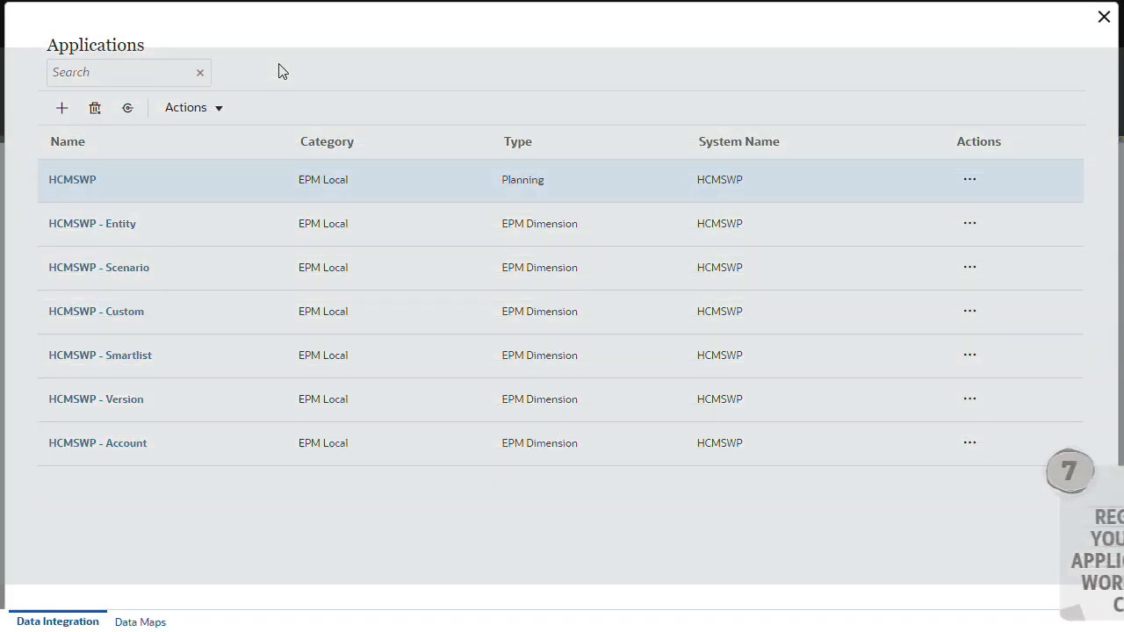
Register the HCMSWP OEP_WFP input cube with prefix 23_ and save Employee as the Employee classification.
{"action": "left_click", "coordinate": [61, 107]}
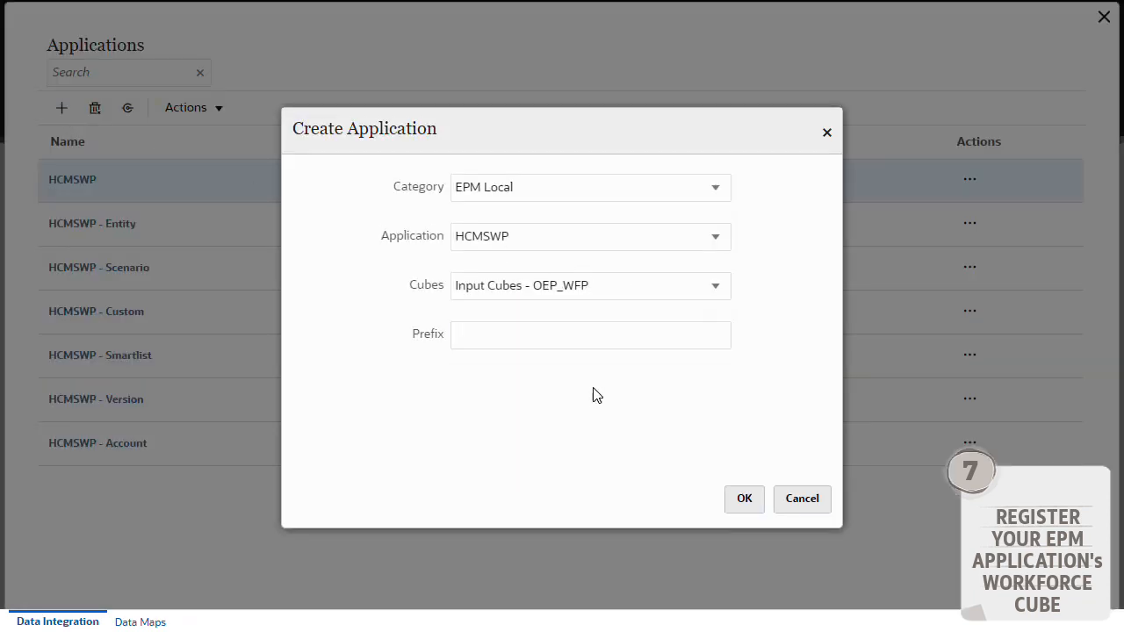
{"action": "type", "text": "23_"}
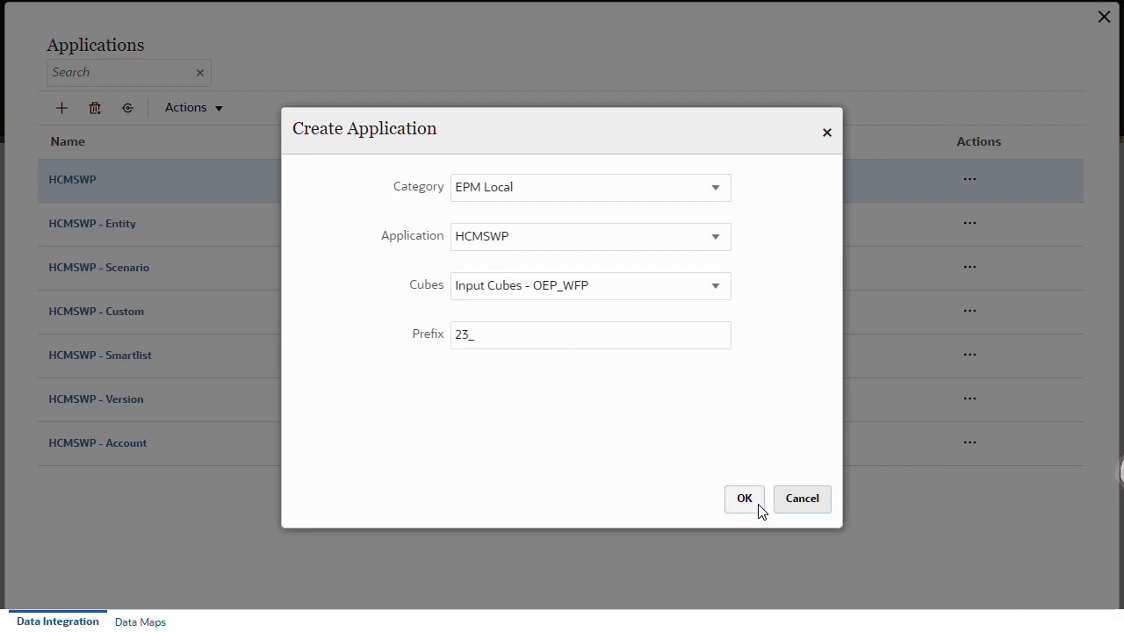
{"action": "left_click", "coordinate": [745, 499]}
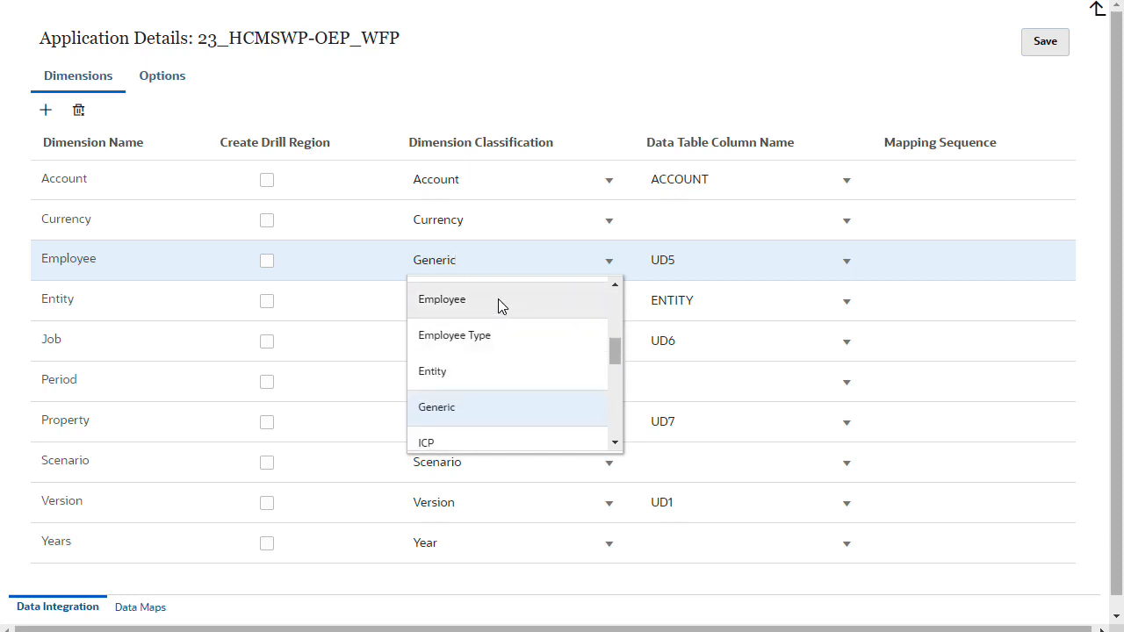
{"action": "left_click", "coordinate": [443, 298]}
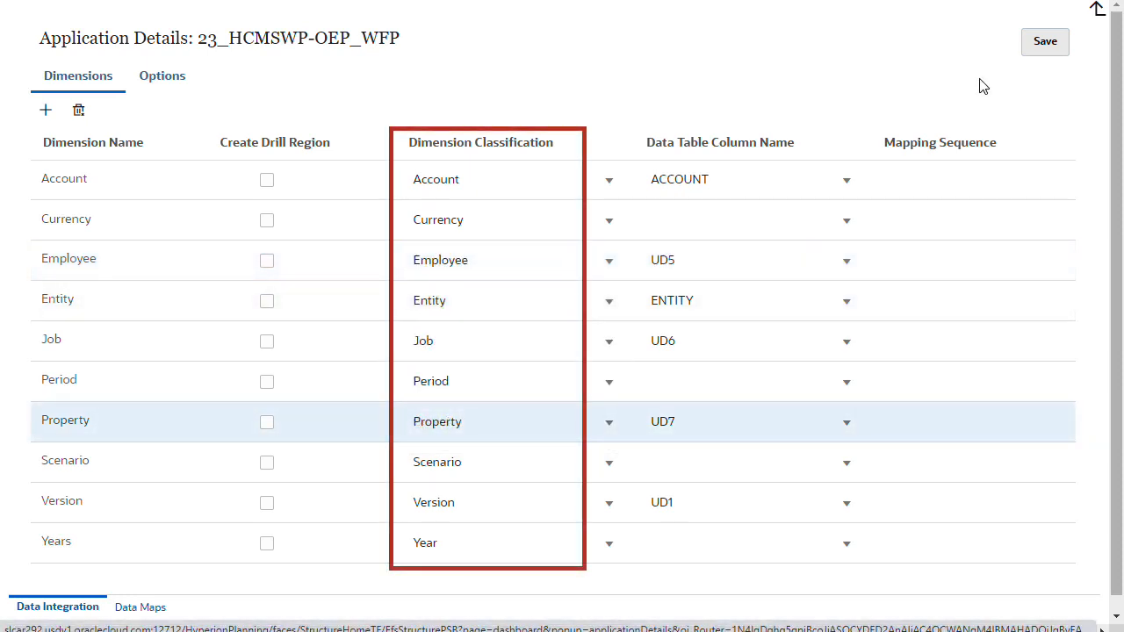
{"action": "left_click", "coordinate": [1096, 14]}
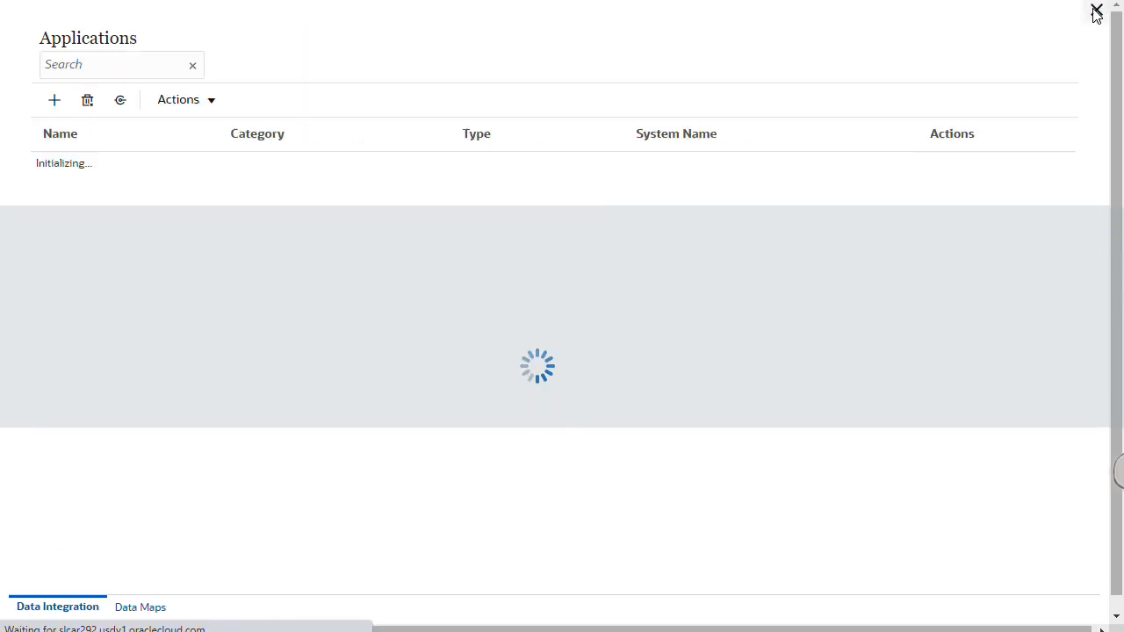
Initialize the integration for 23_HCMSWP-OEP_WFP as Human Capital Management on HCM Cloud with prefix 23_.
{"action": "left_click", "coordinate": [966, 304]}
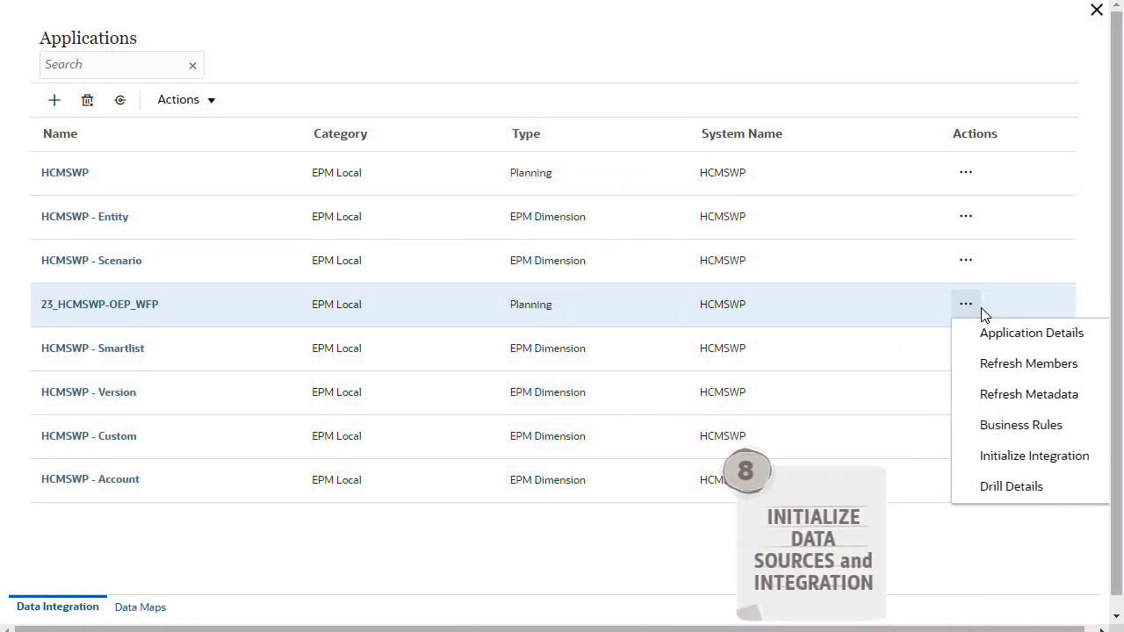
{"action": "left_click", "coordinate": [1033, 455]}
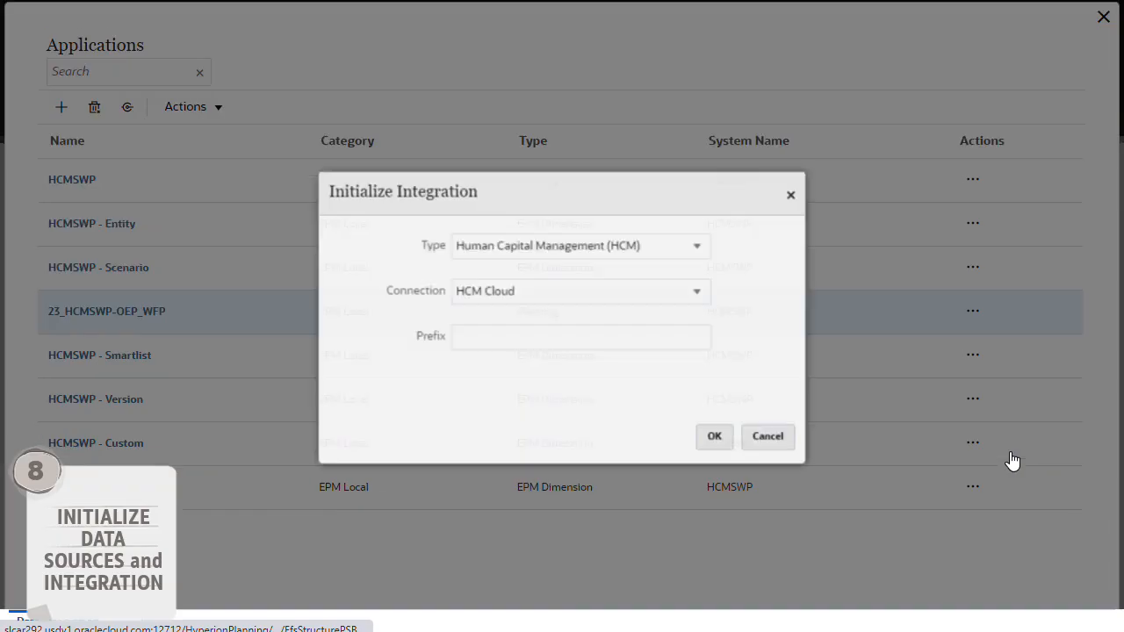
{"action": "type", "text": "23_"}
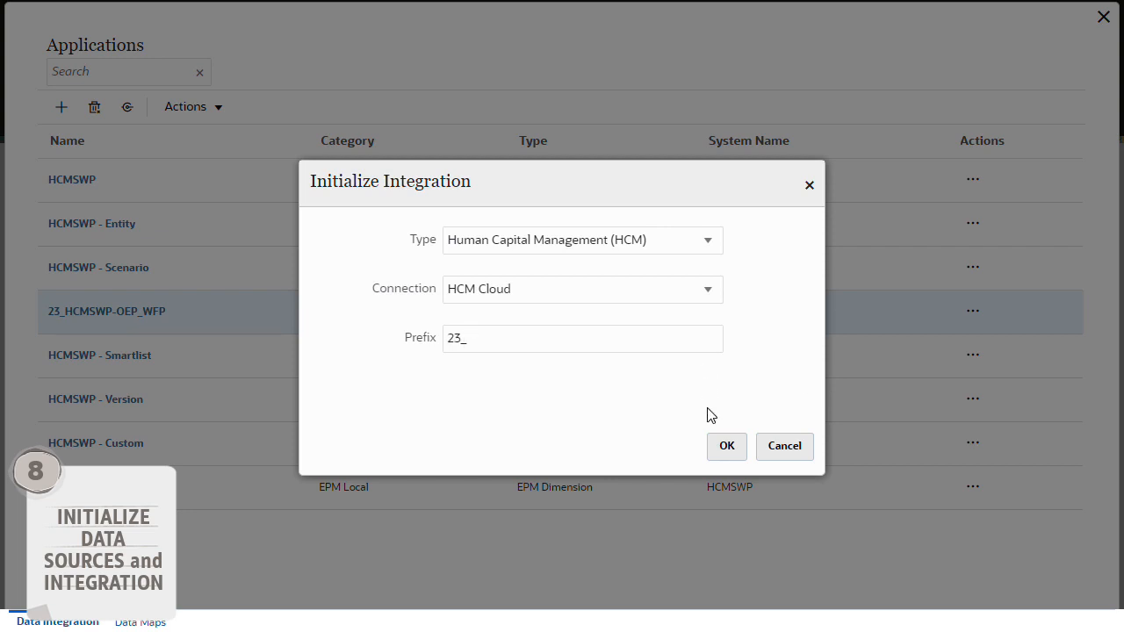
{"action": "left_click", "coordinate": [725, 446]}
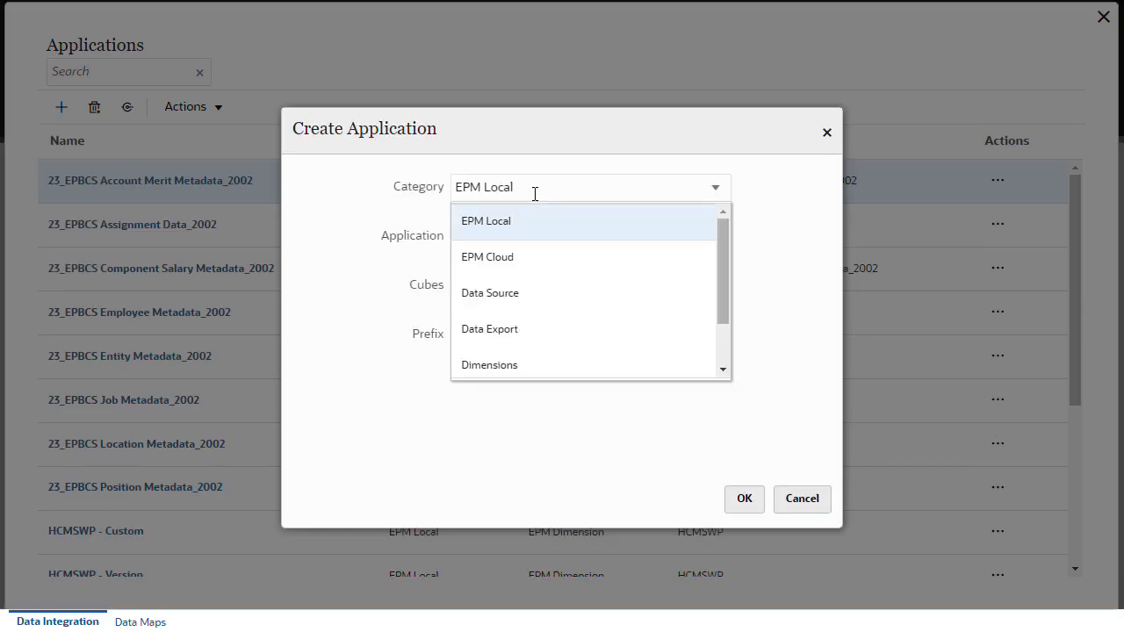
Create a Data Source application of type Oracle HCM Cloud from the assignment data XML file.
{"action": "left_click", "coordinate": [490, 292]}
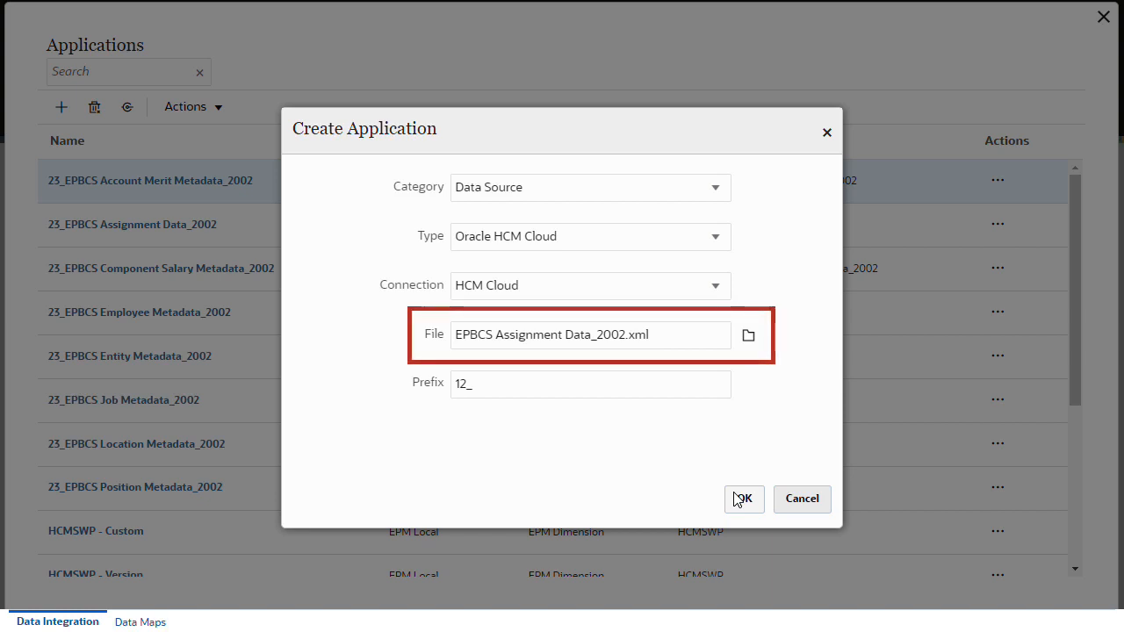
{"action": "left_click", "coordinate": [743, 498]}
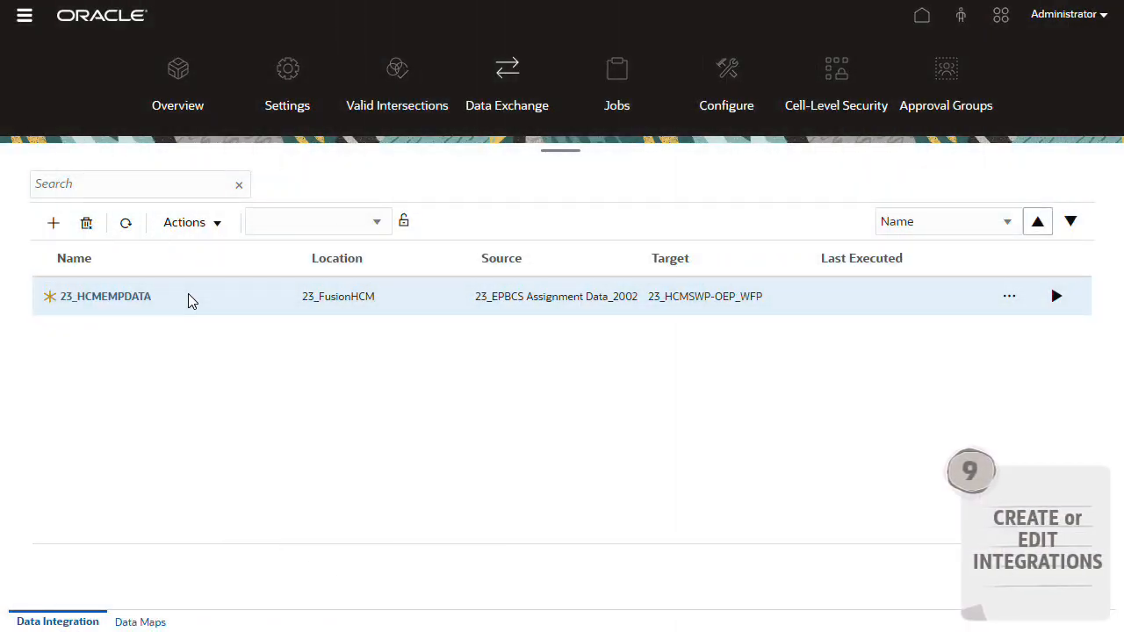
{"action": "left_click", "coordinate": [53, 221]}
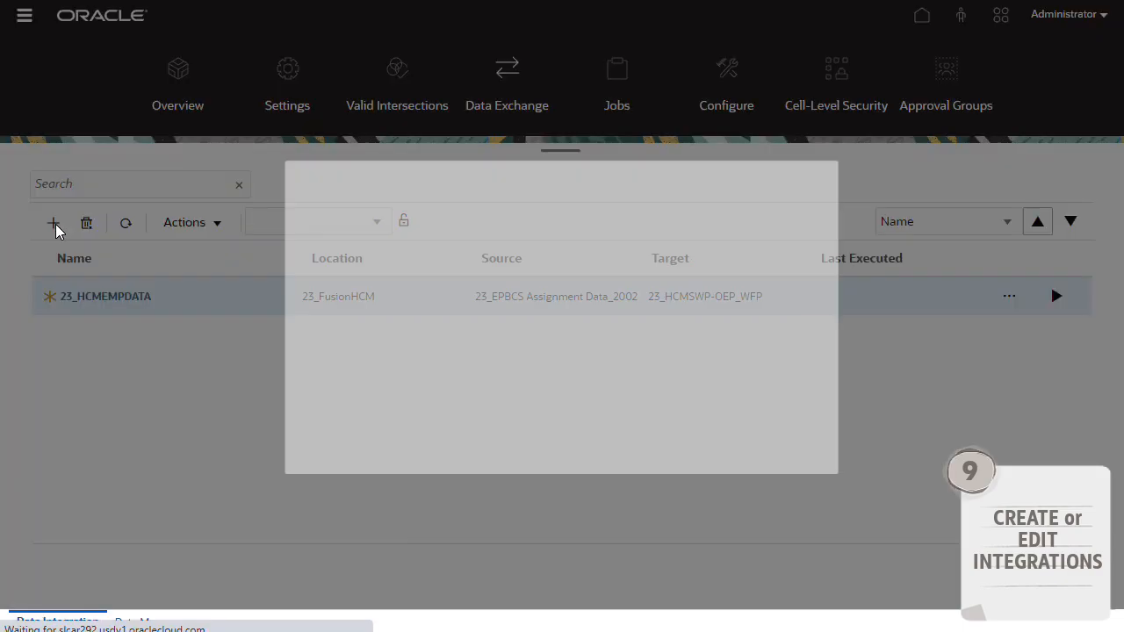
{"action": "left_click", "coordinate": [53, 222]}
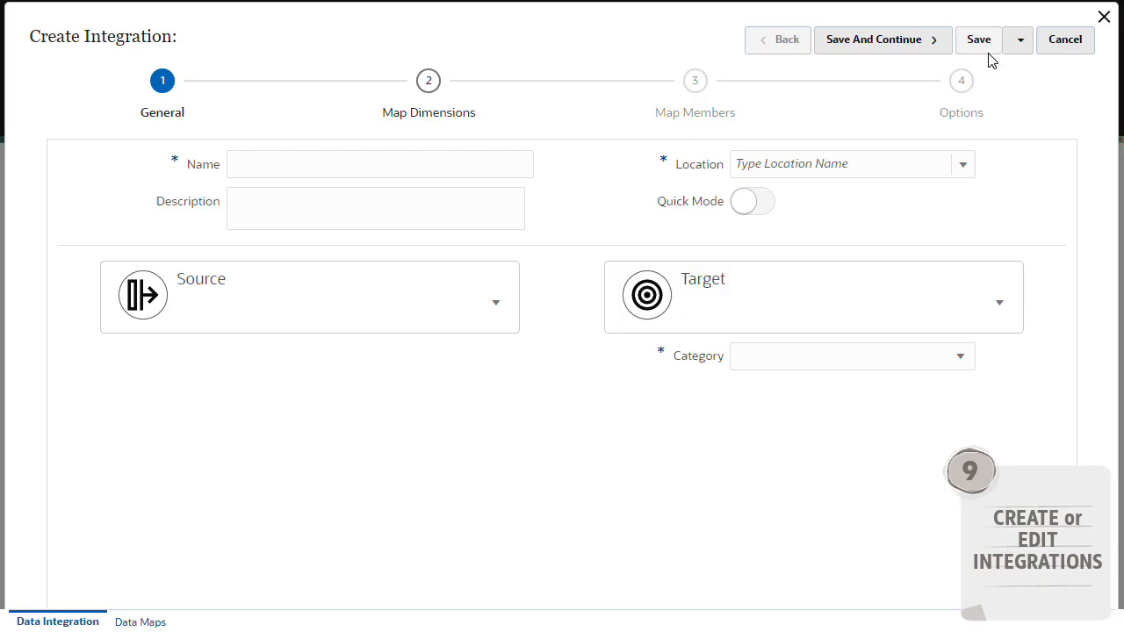
{"action": "left_click", "coordinate": [1065, 39]}
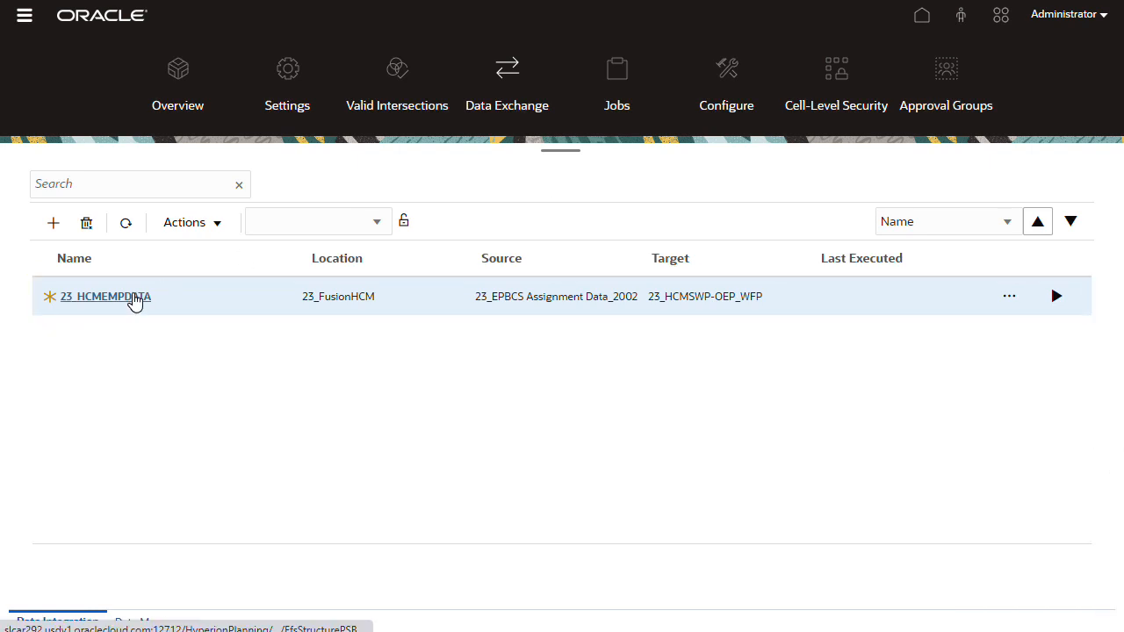
Review 23_HCMEMPDATA's General tab location attributes (No Currency) and save the integration.
{"action": "left_click", "coordinate": [106, 295]}
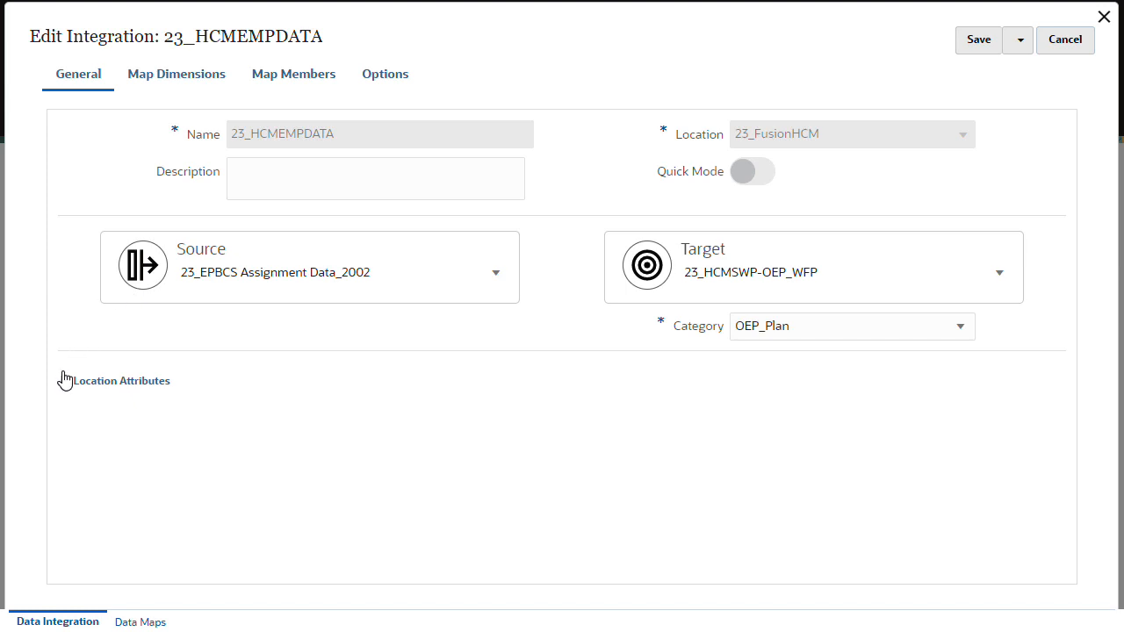
{"action": "left_click", "coordinate": [121, 379]}
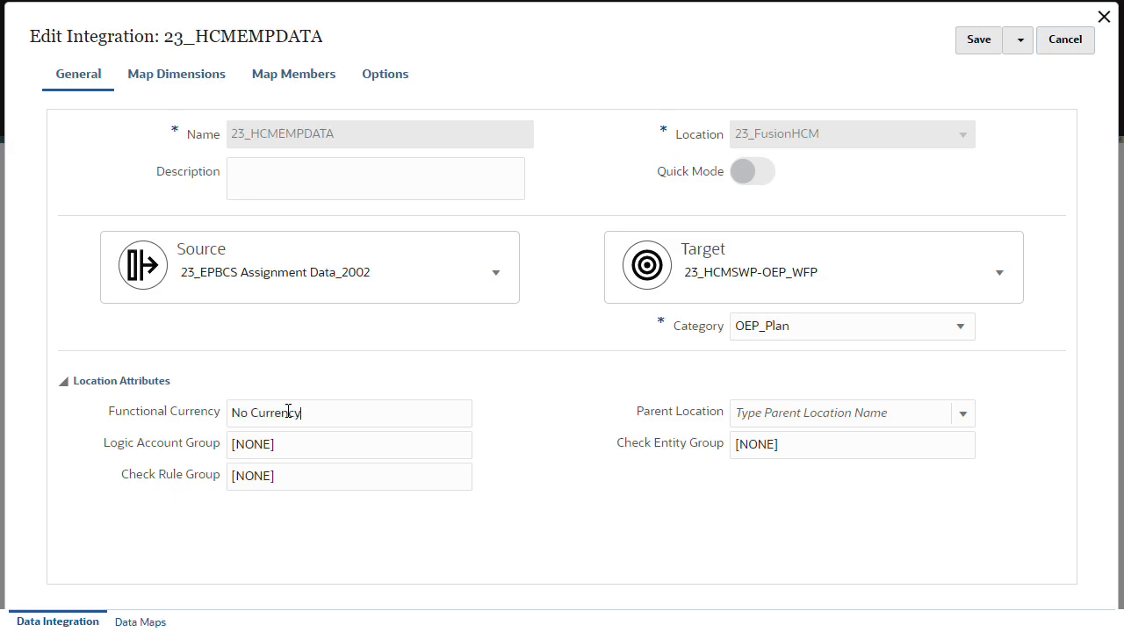
{"action": "left_click", "coordinate": [978, 38]}
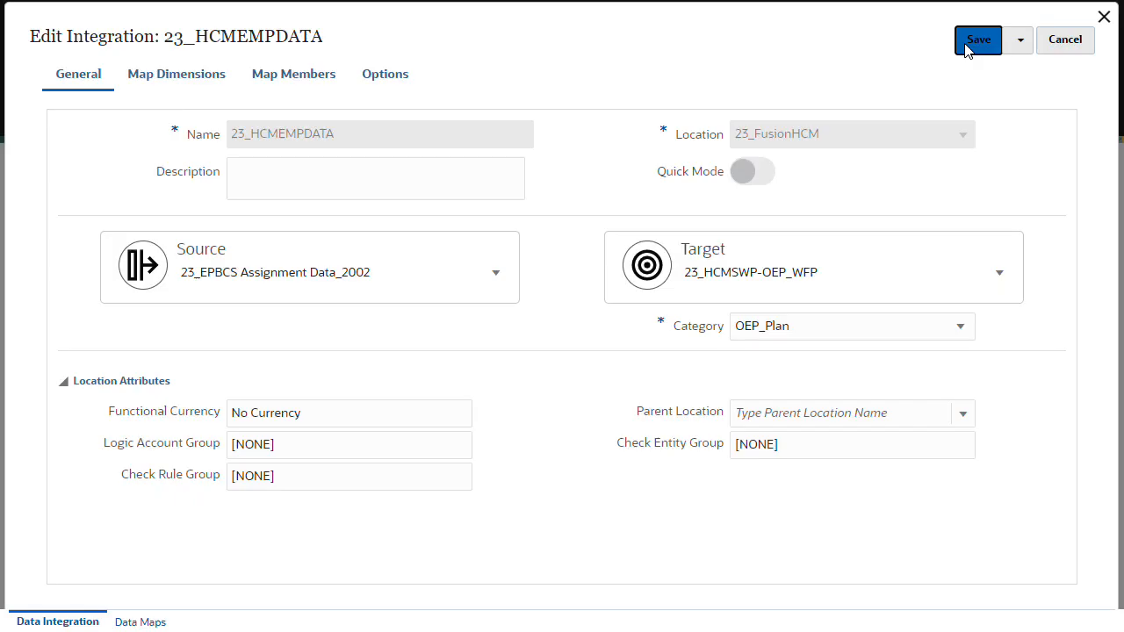
On Map Dimensions, set the Data source driver expression's Column to FTE only and confirm.
{"action": "left_click", "coordinate": [175, 74]}
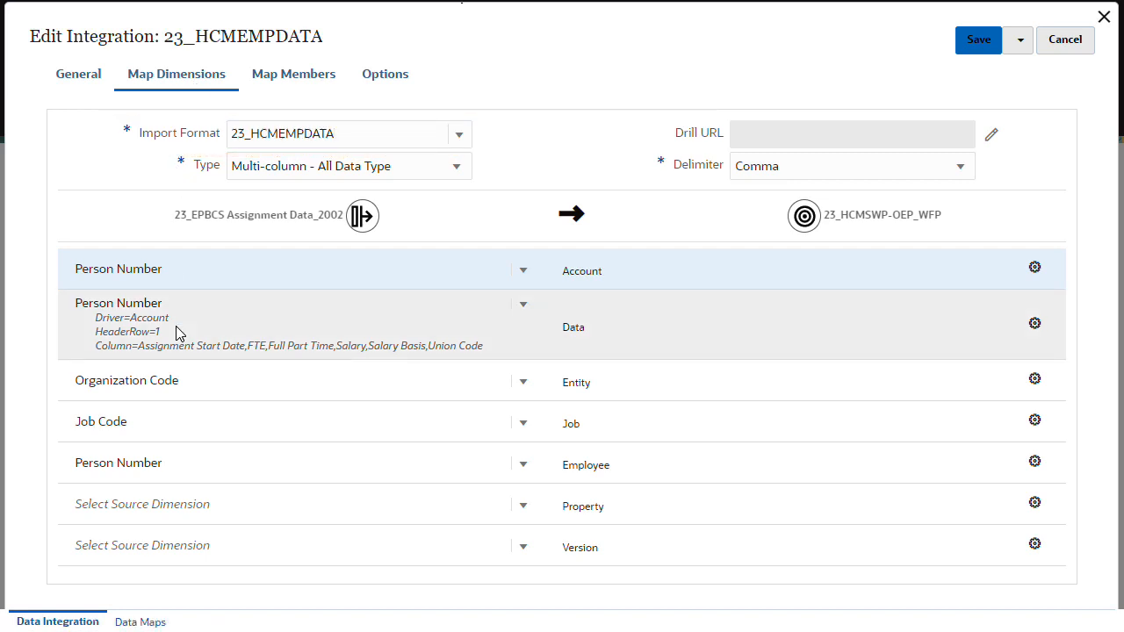
{"action": "left_click", "coordinate": [1034, 323]}
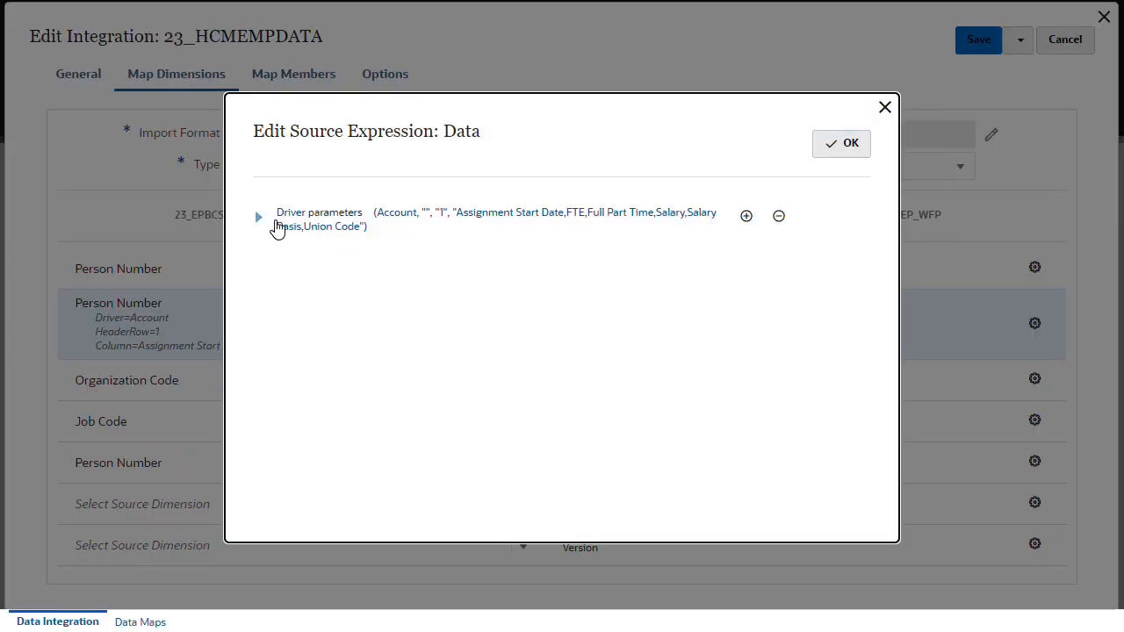
{"action": "left_click", "coordinate": [258, 218]}
{"action": "type", "text": "FTE"}
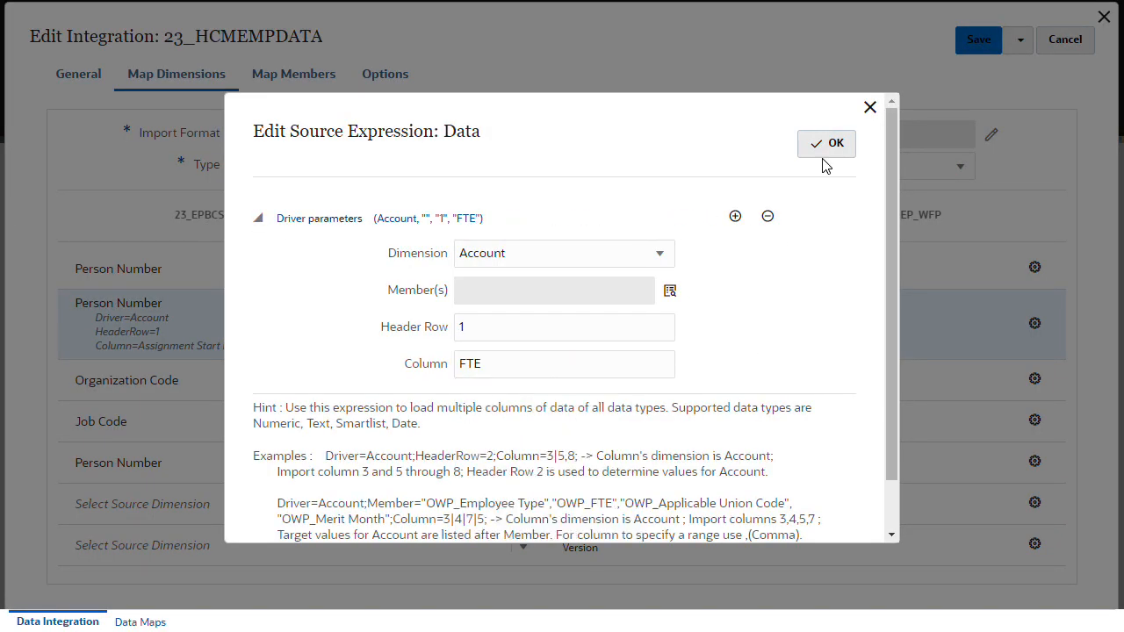
{"action": "left_click", "coordinate": [825, 144]}
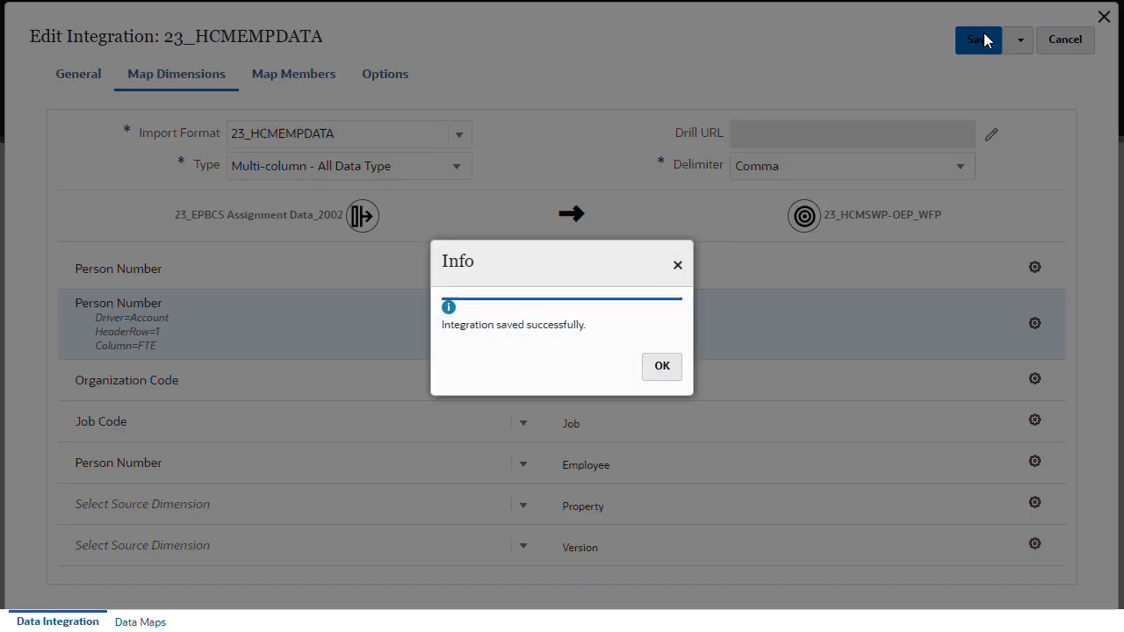
Add a catch-all * to * member mapping for the Data dimension with processing order AllData.
{"action": "left_click", "coordinate": [660, 367]}
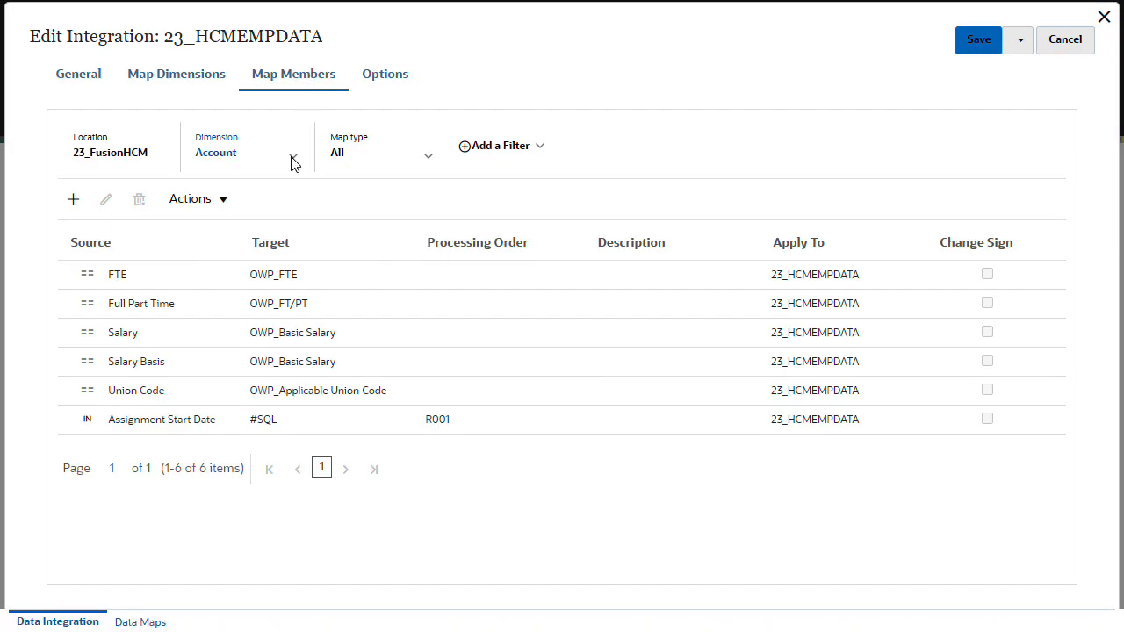
{"action": "left_click", "coordinate": [245, 151]}
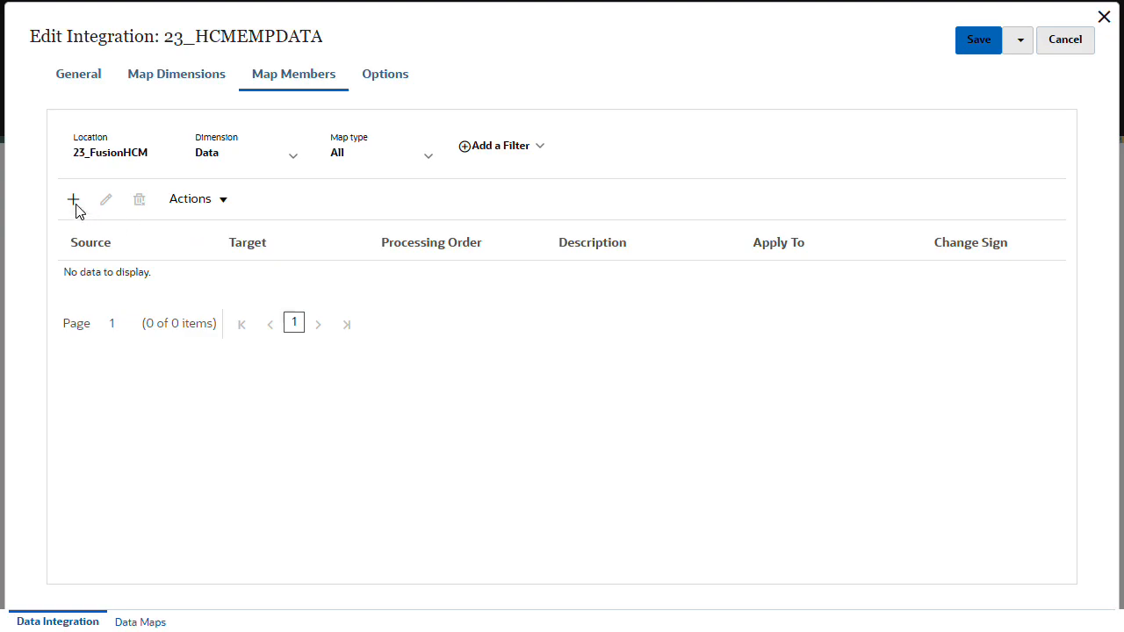
{"action": "left_click", "coordinate": [73, 200]}
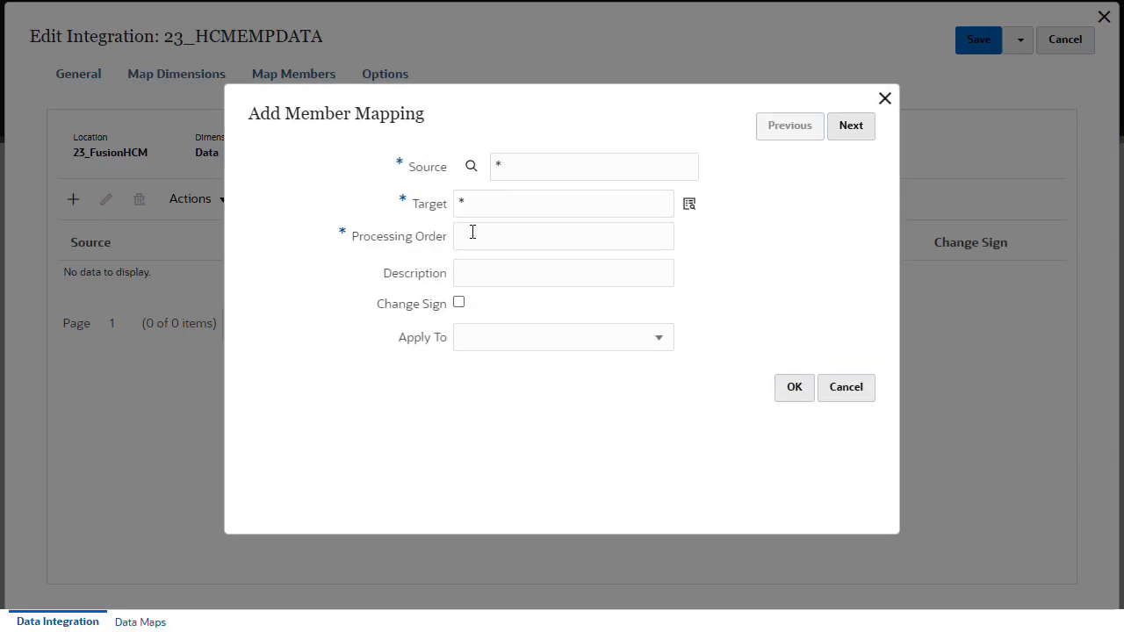
{"action": "type", "text": "AllData"}
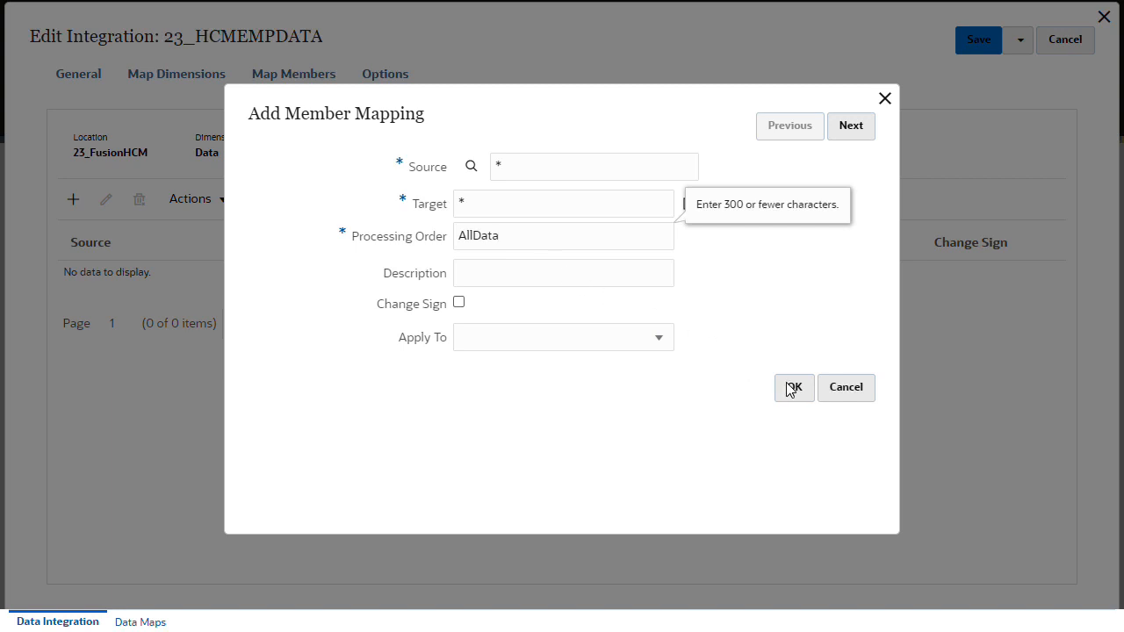
{"action": "left_click", "coordinate": [794, 388]}
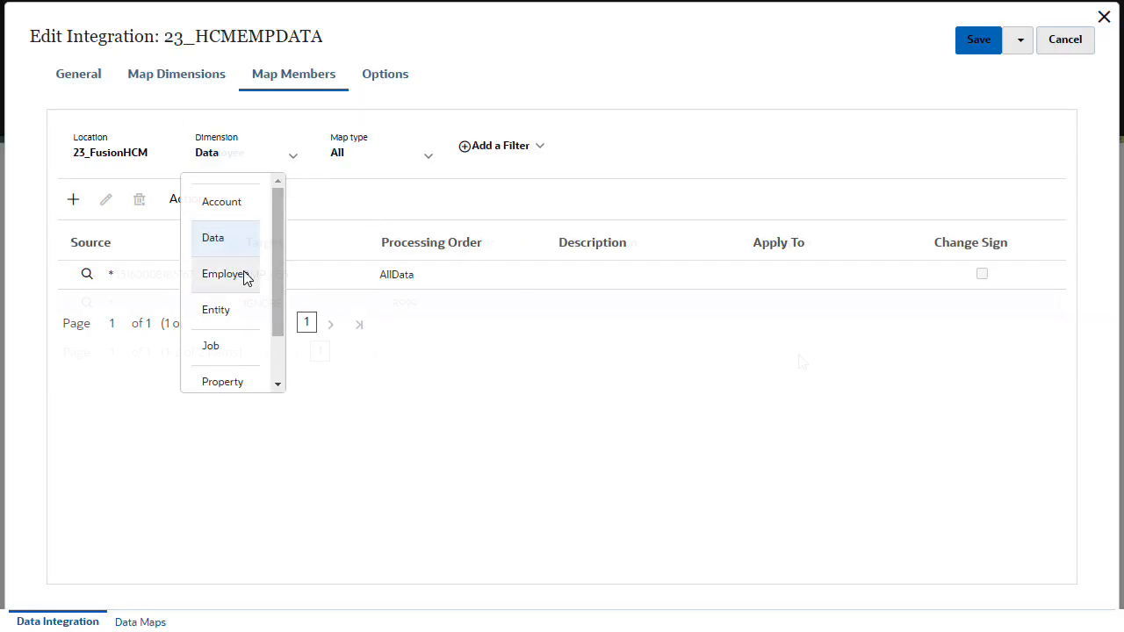
Check that Version members map to OEP_Working and save the integration.
{"action": "left_click", "coordinate": [224, 274]}
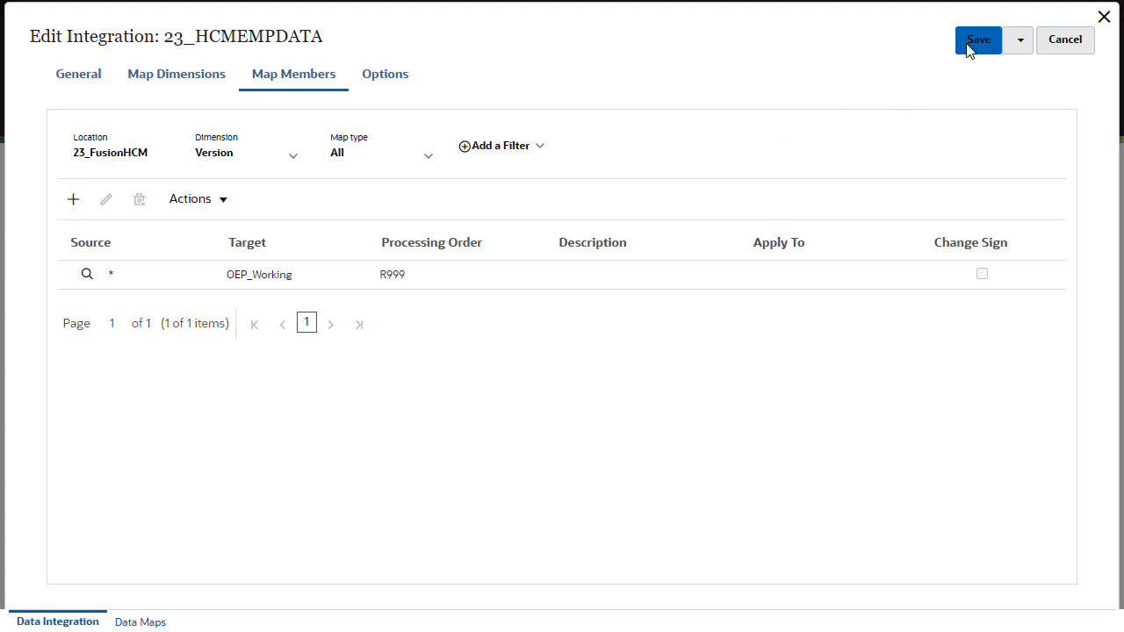
{"action": "left_click", "coordinate": [385, 73]}
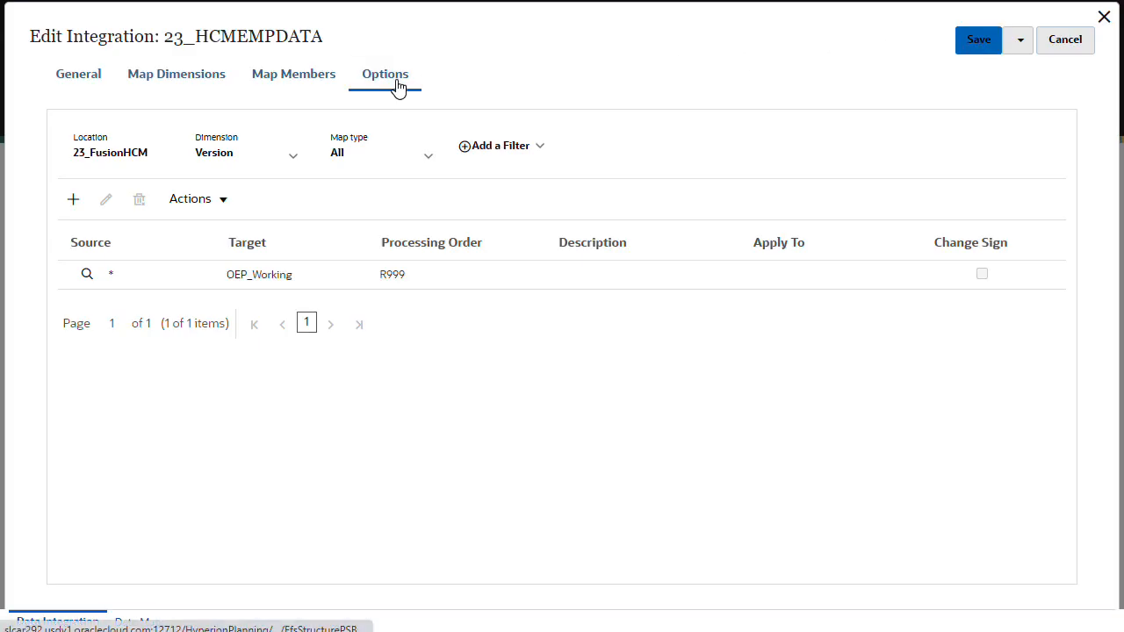
Confirm the 2022-01-01 Effective Date filter and OEP_Plan load options, then save 23_HCMEMPDATA.
{"action": "left_click", "coordinate": [384, 74]}
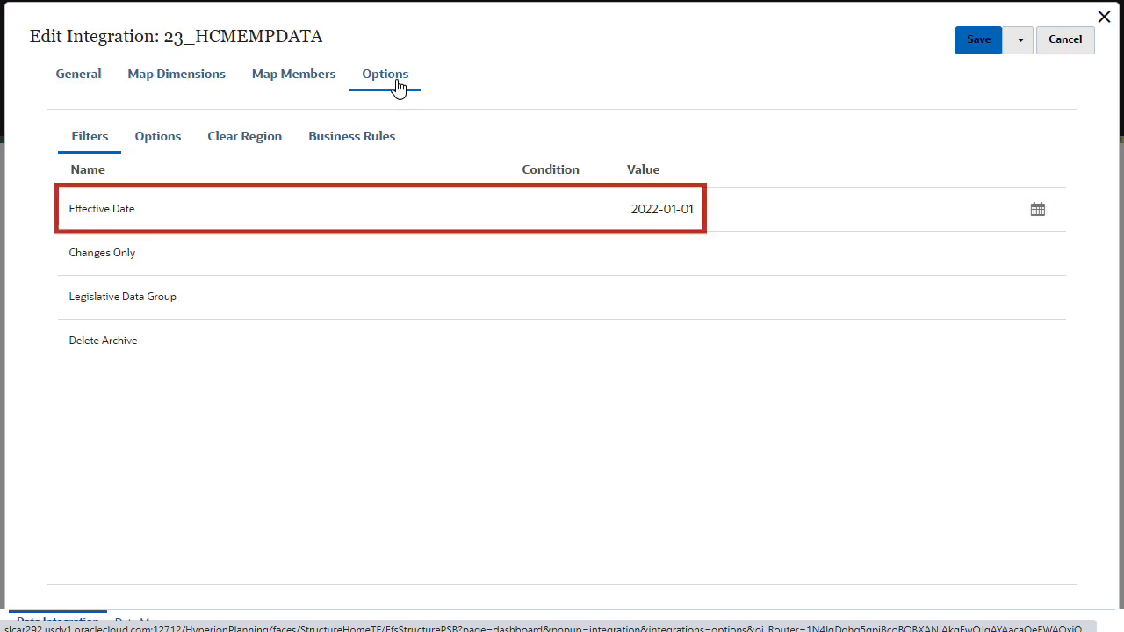
{"action": "left_click", "coordinate": [158, 137]}
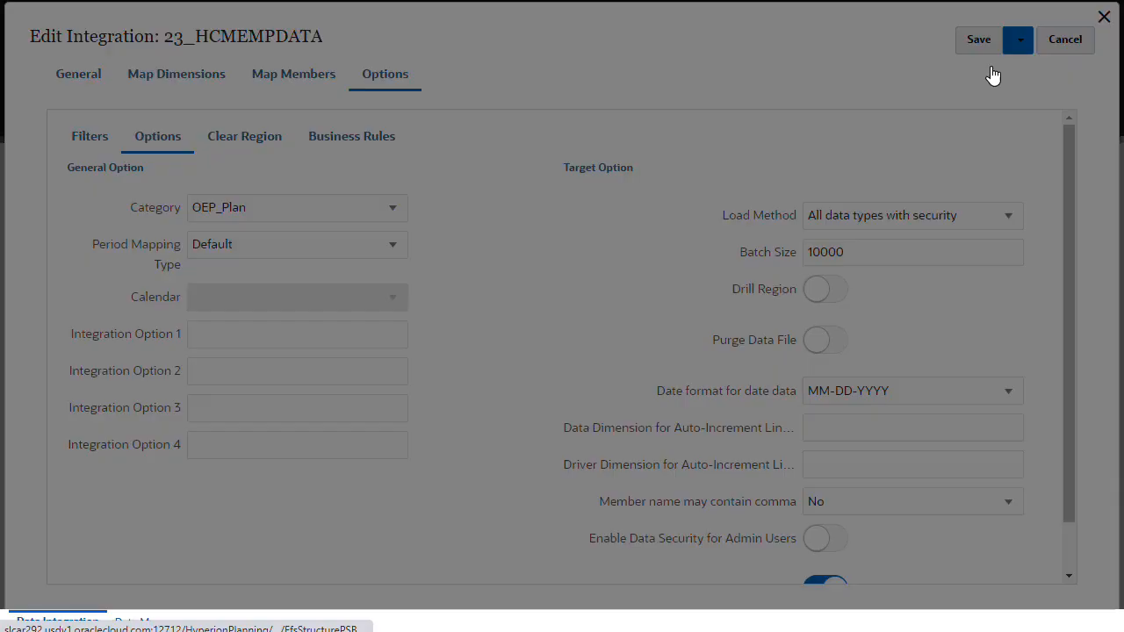
{"action": "left_click", "coordinate": [1064, 39]}
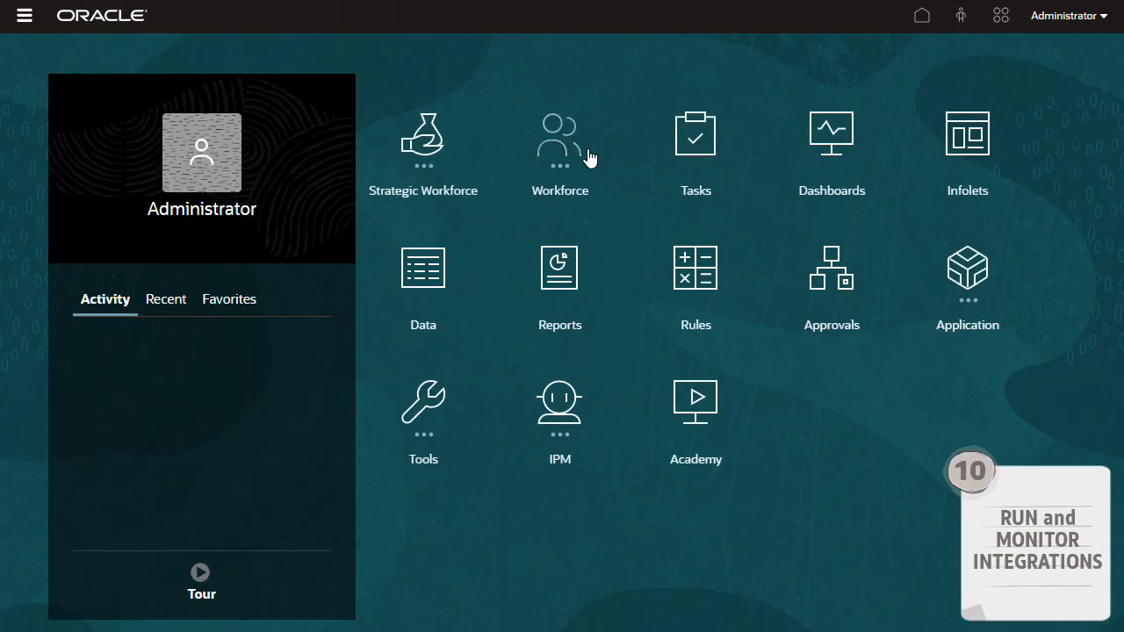
Review HR Service Desk US employee FTE assumptions in Workforce and return to the integrations list.
{"action": "left_click", "coordinate": [558, 140]}
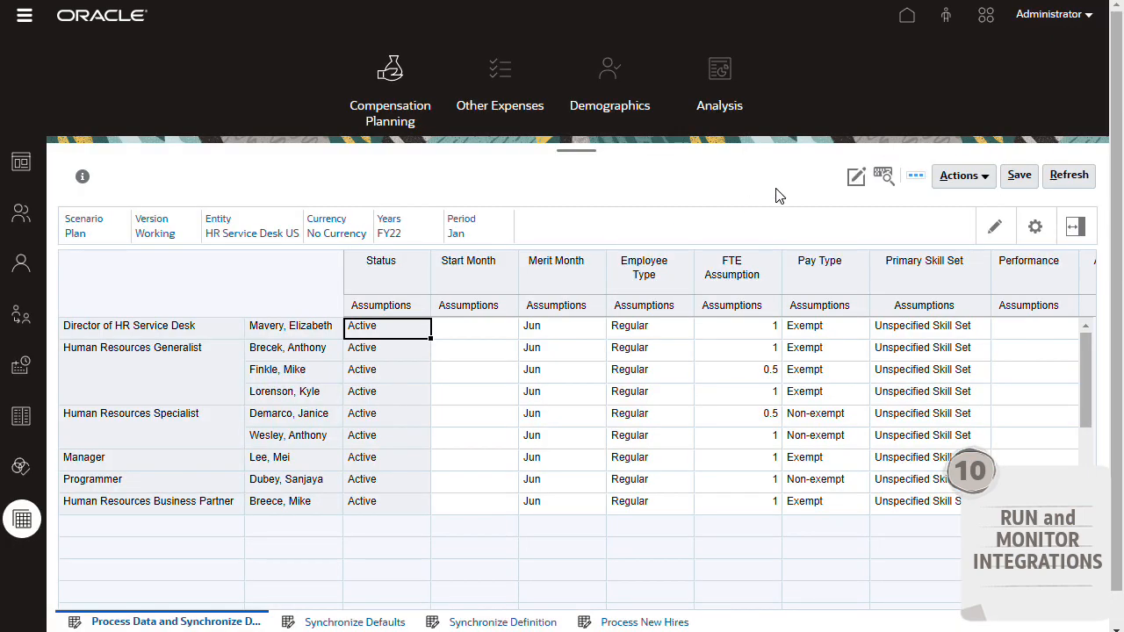
{"action": "left_click", "coordinate": [738, 369]}
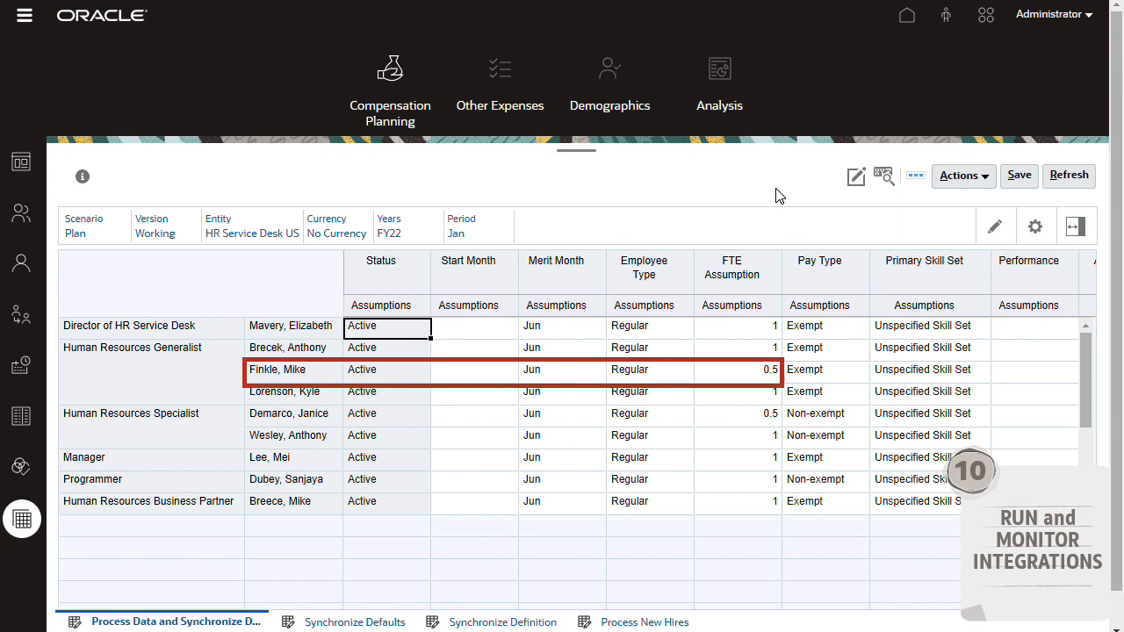
{"action": "left_click", "coordinate": [906, 14]}
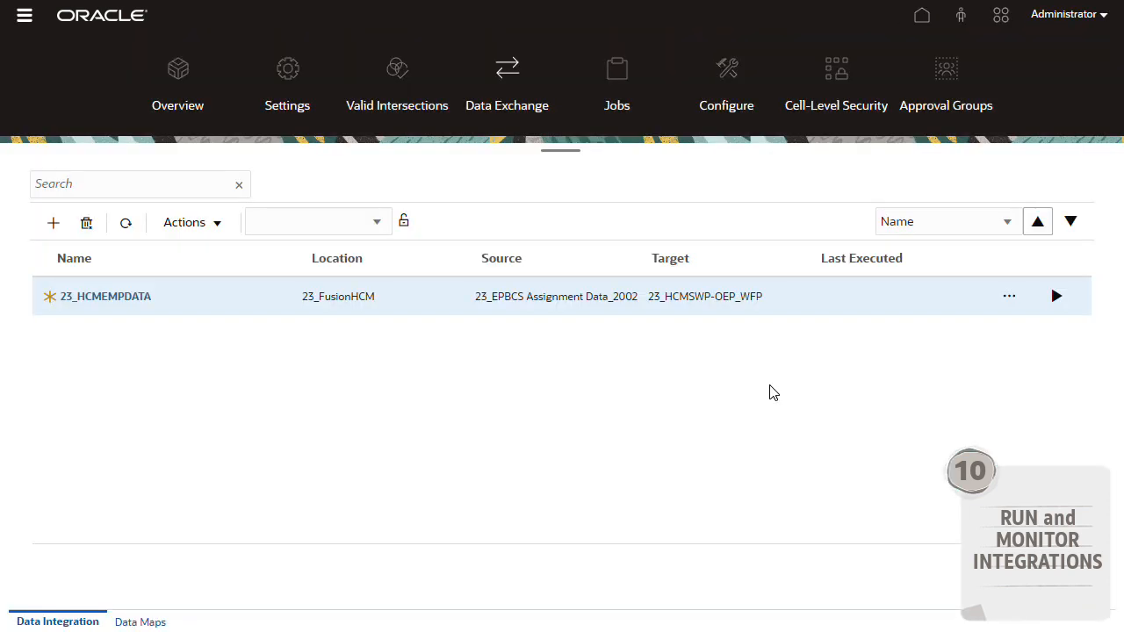
Run 23_HCMEMPDATA with Start and End Period Jan-22 through import, validate and export.
{"action": "left_click", "coordinate": [1057, 295]}
{"action": "type", "text": "Jan-22"}
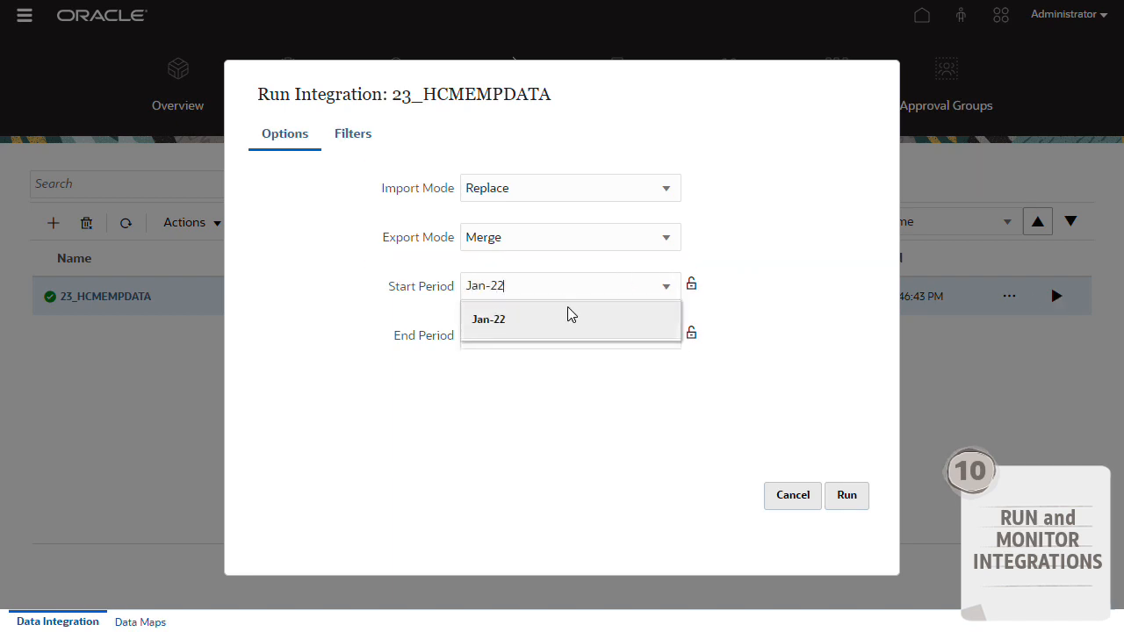
{"action": "left_click", "coordinate": [846, 495]}
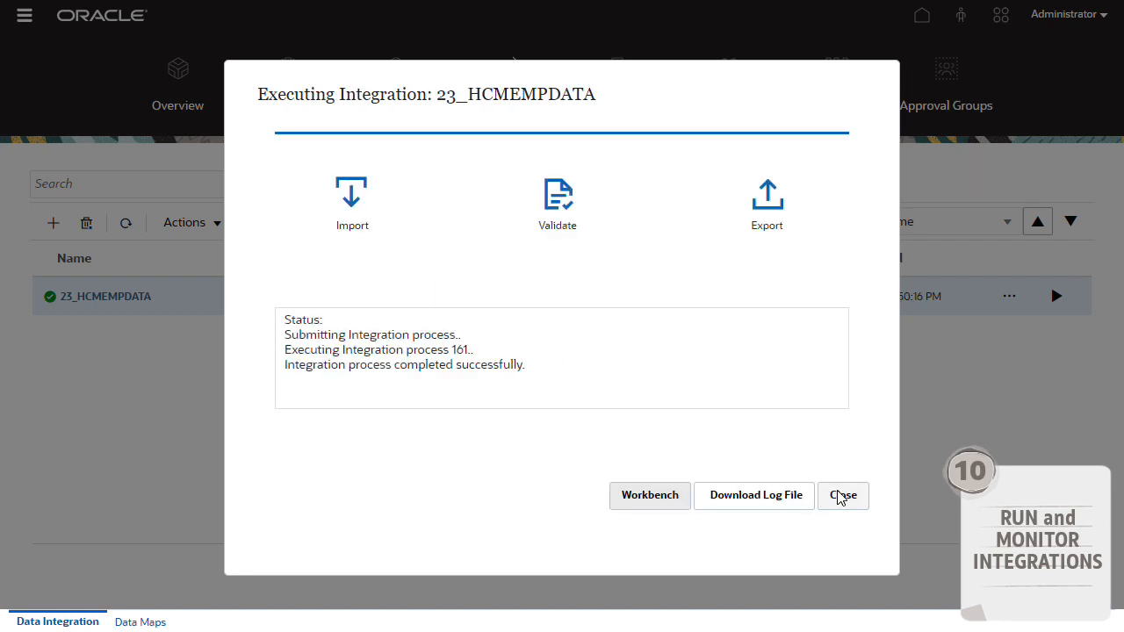
{"action": "mouse_move", "coordinate": [650, 495]}
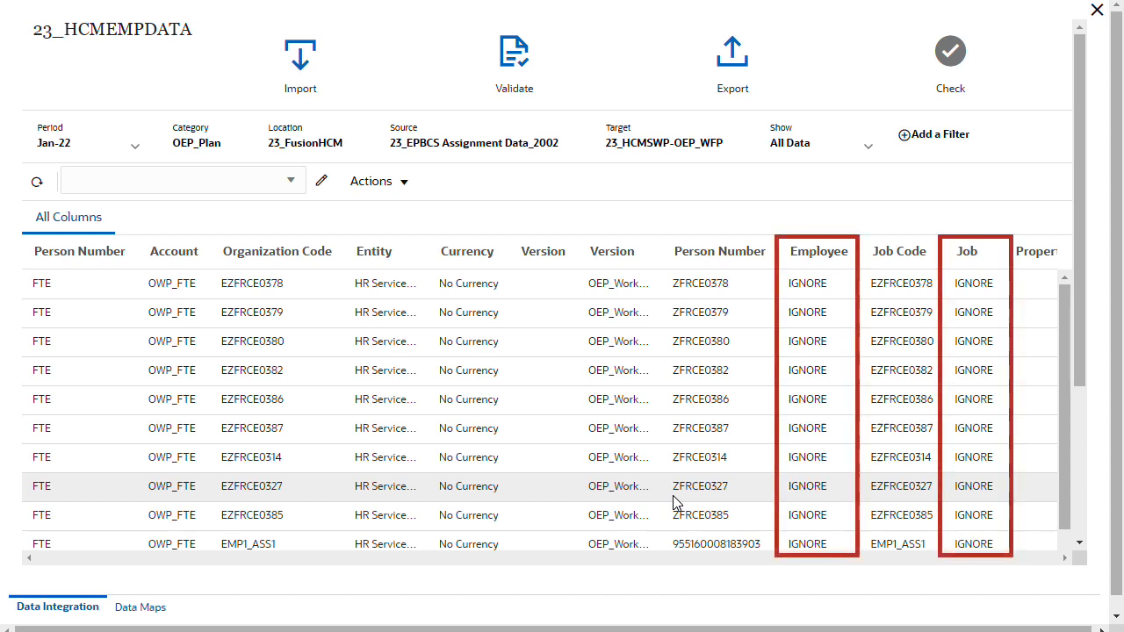
Bring up the Add a Filter column list for the loaded Jan-22 FTE rows in Workbench.
{"action": "left_click", "coordinate": [934, 134]}
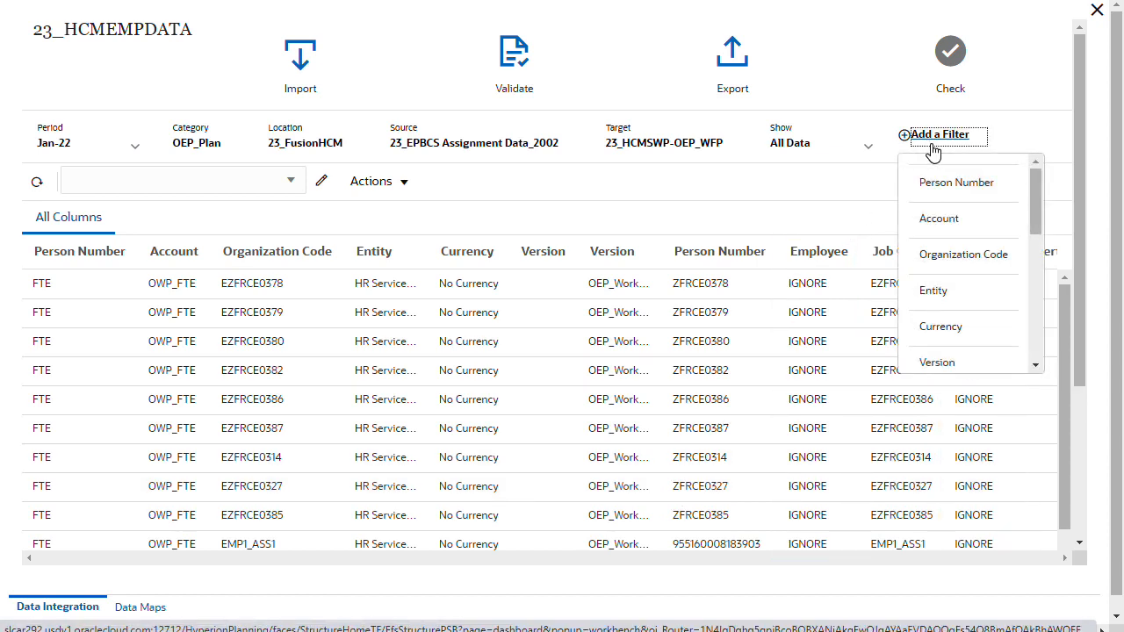